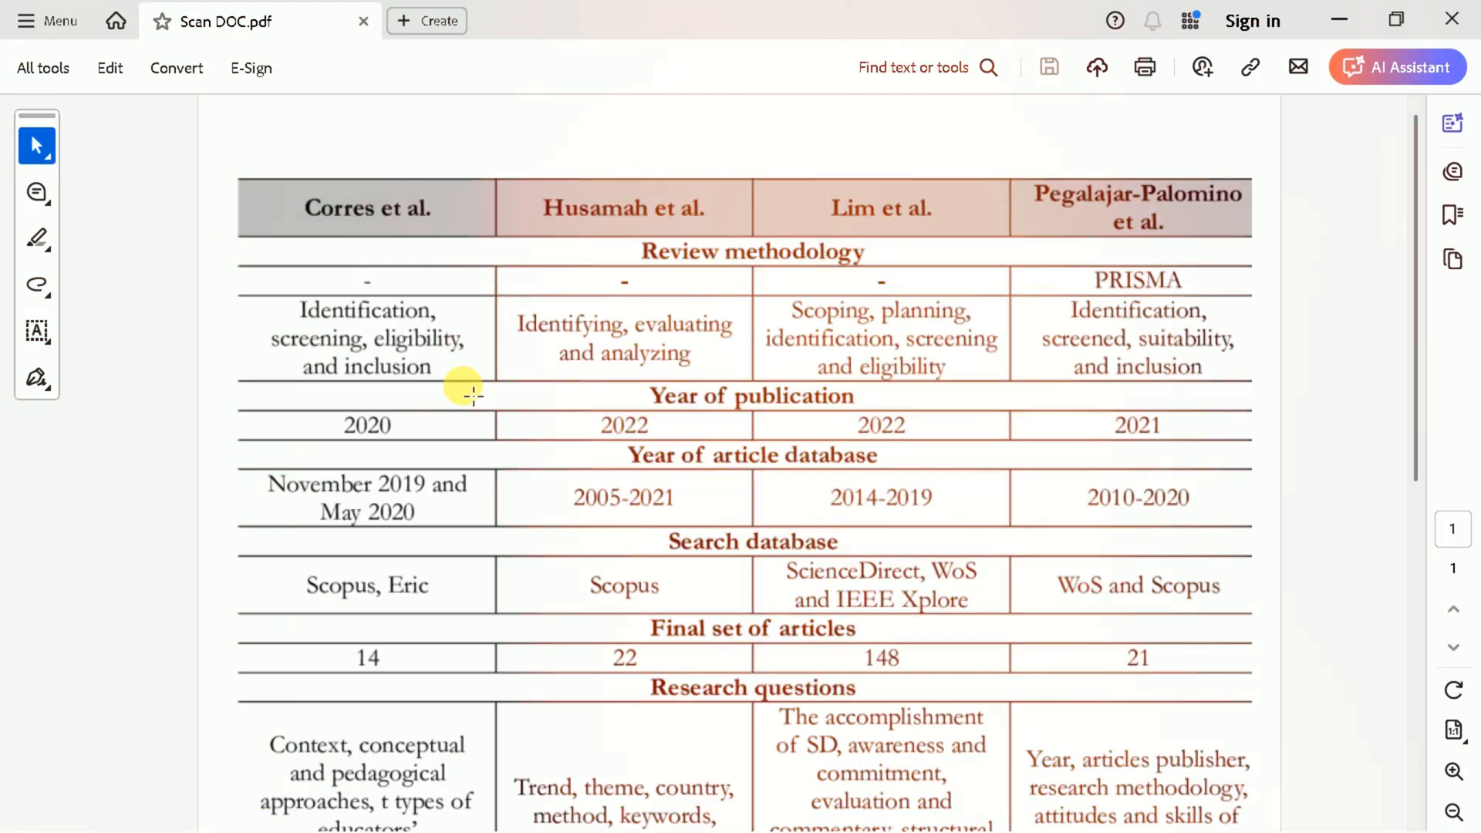
# Open the sponsored Tenorshare result and reach the PDNob AI PDF Editor product page
pyautogui.scroll(-3)
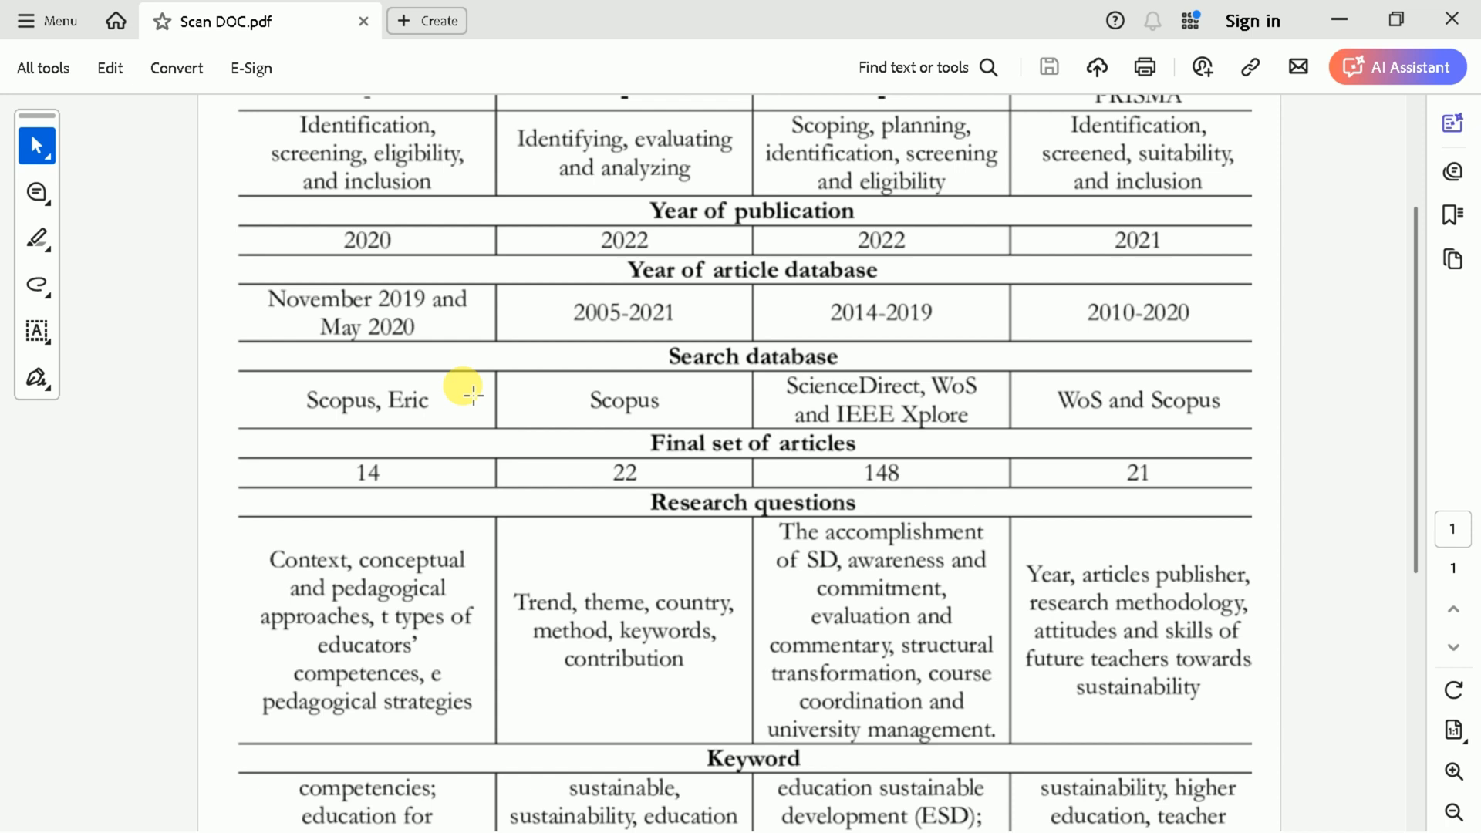
pyautogui.scroll(-3)
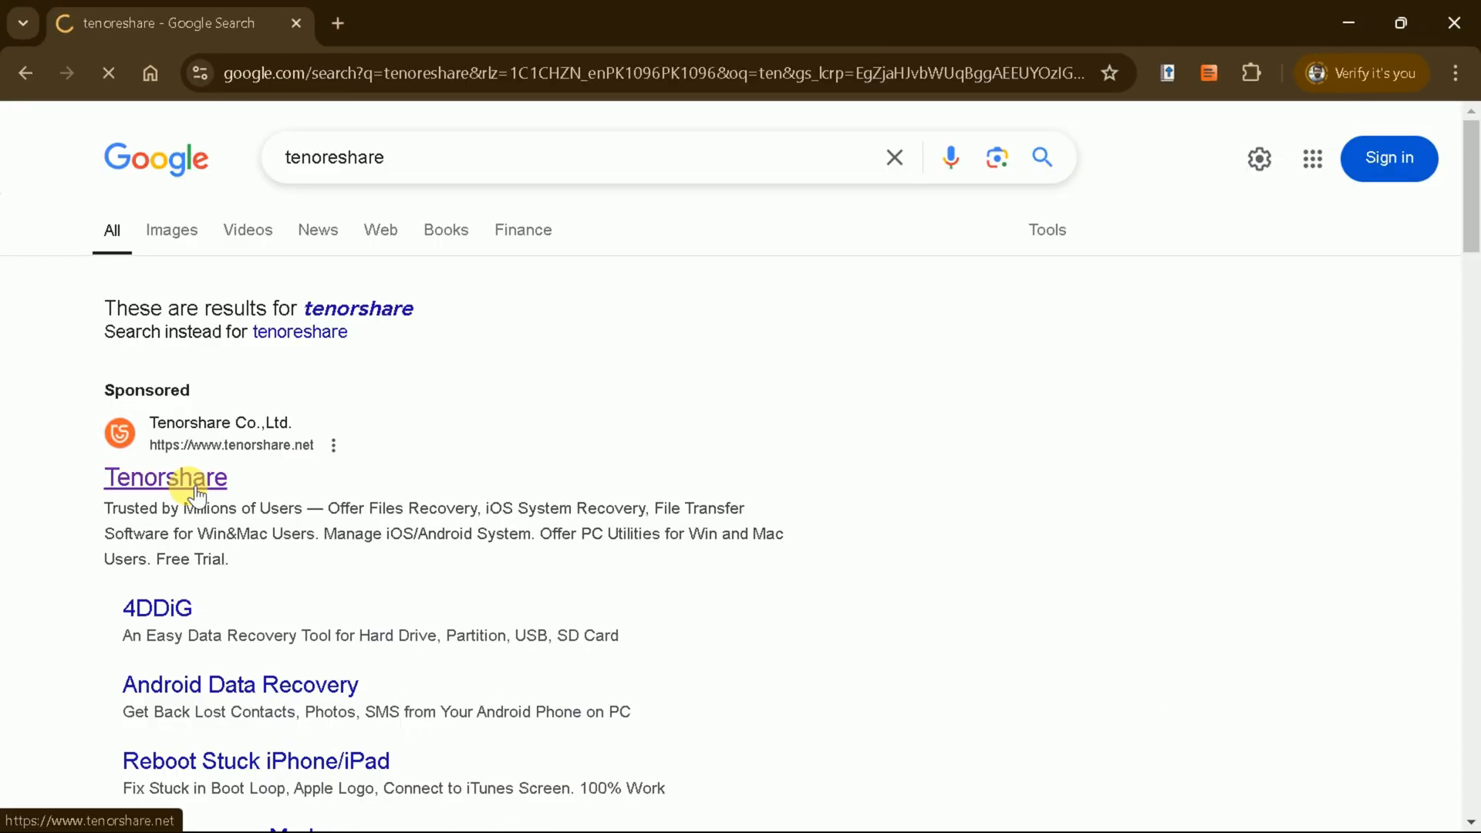
pyautogui.click(165, 479)
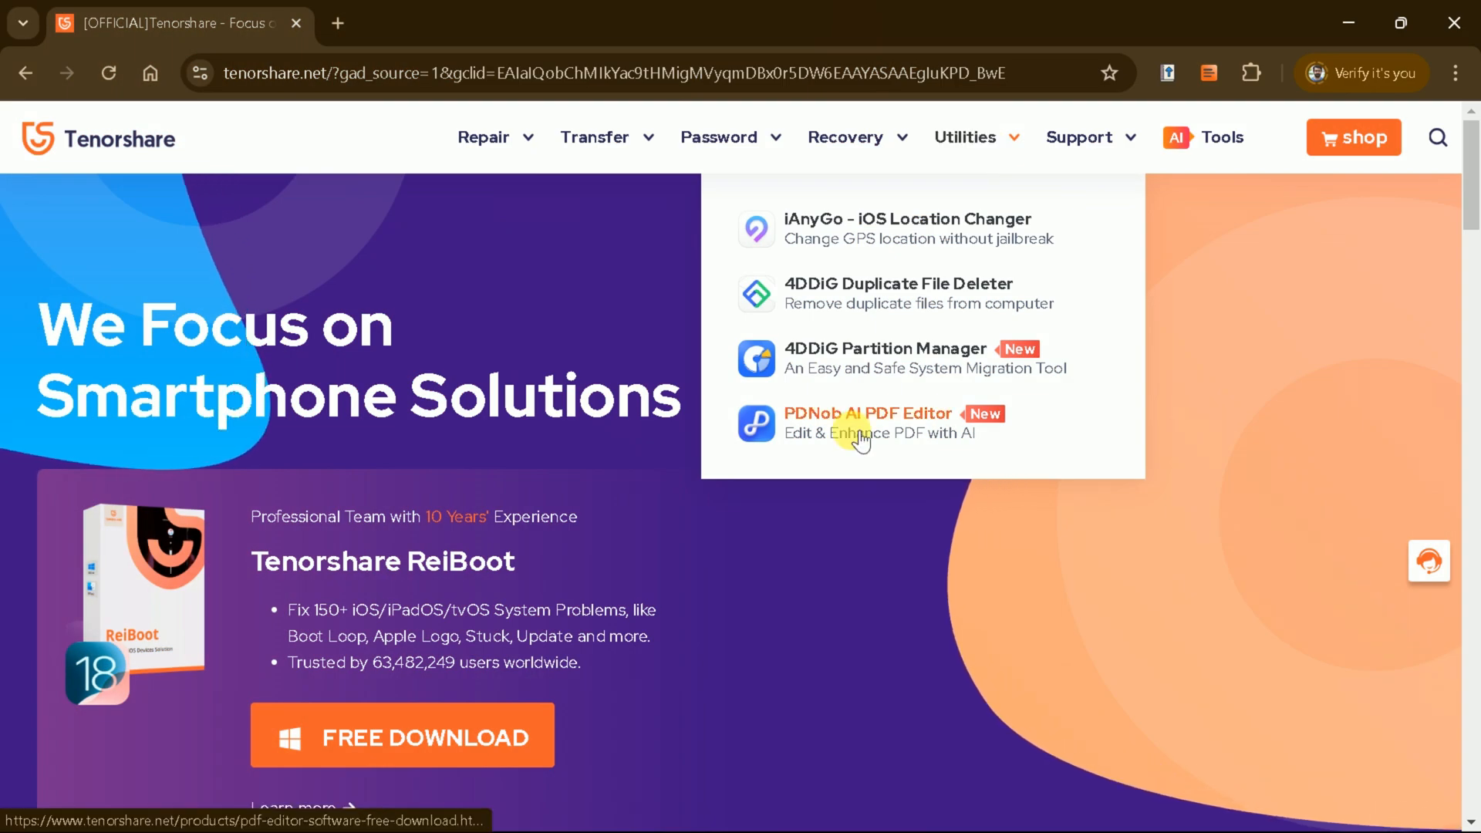
pyautogui.click(867, 424)
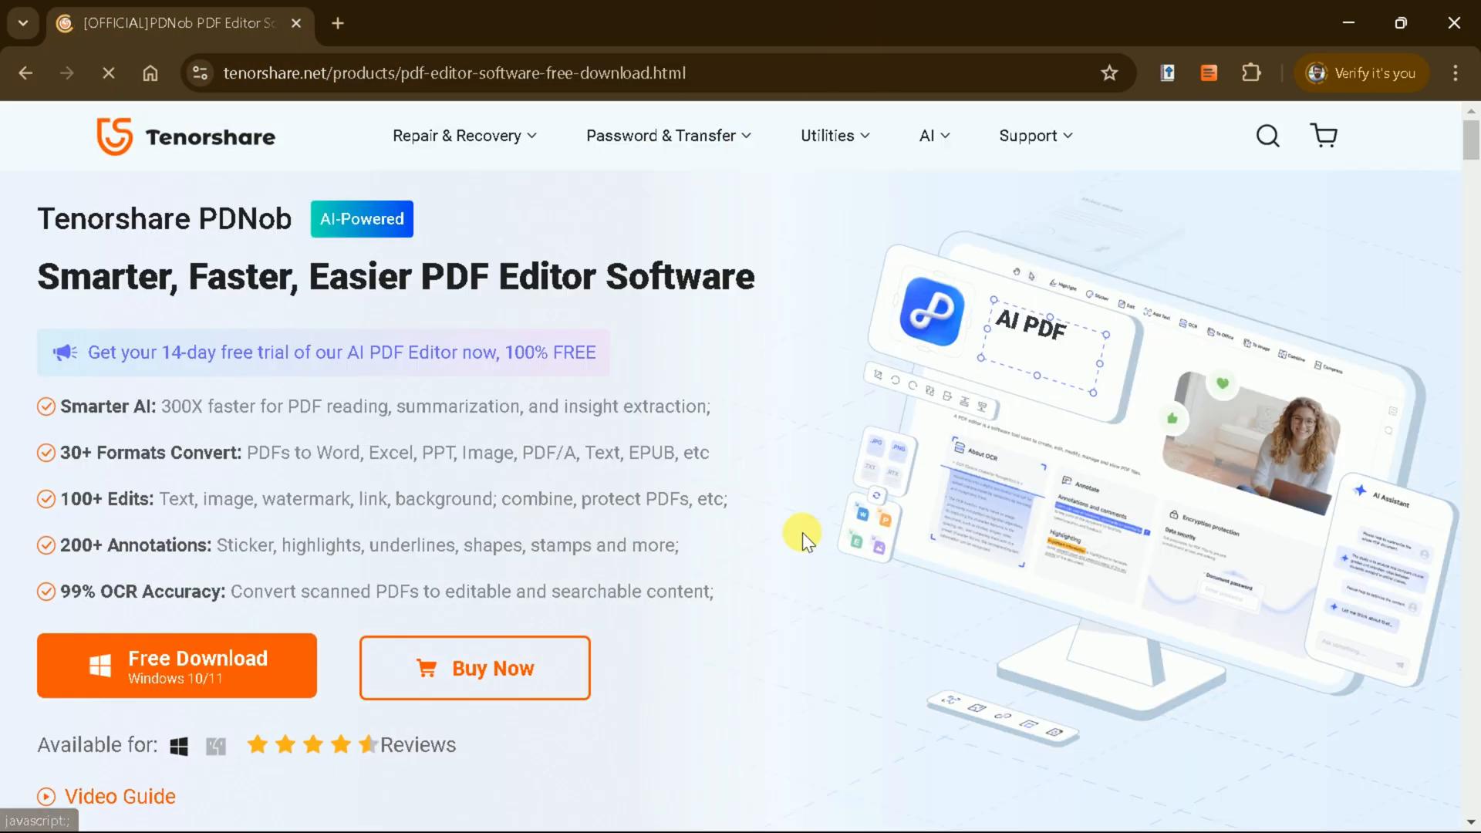
pyautogui.scroll(-3)
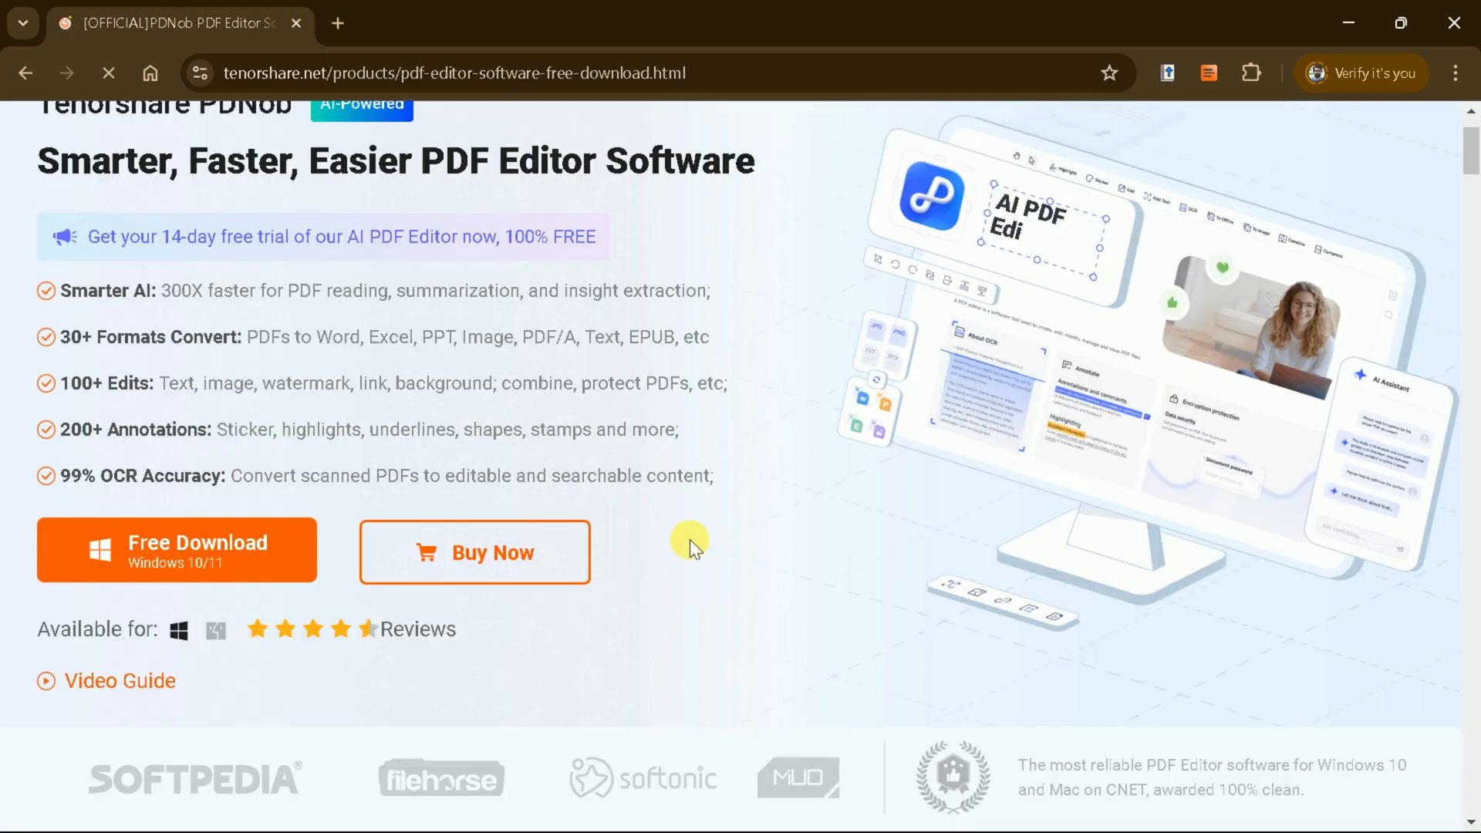
pyautogui.click(176, 550)
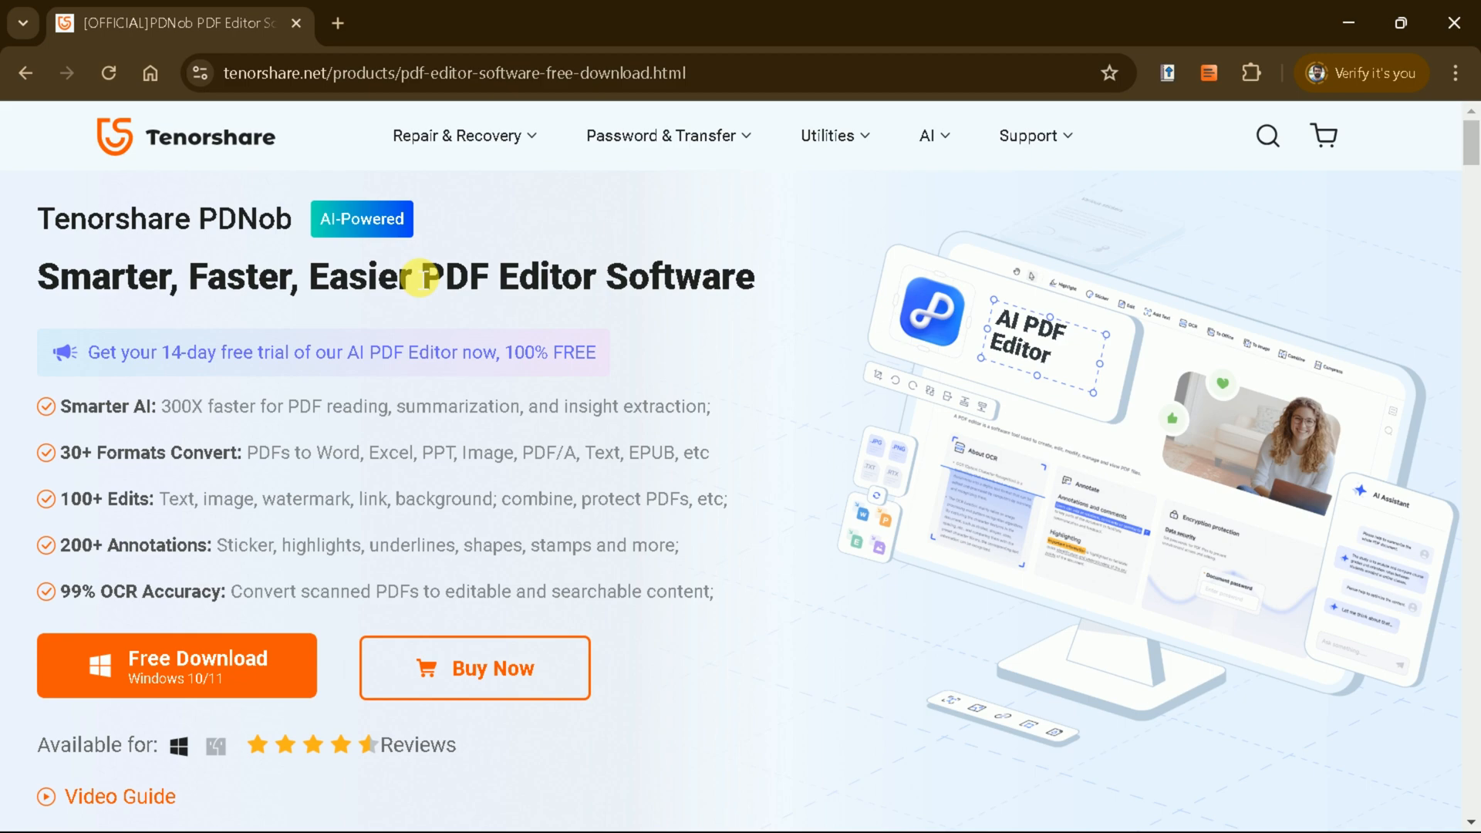
pyautogui.scroll(-3)
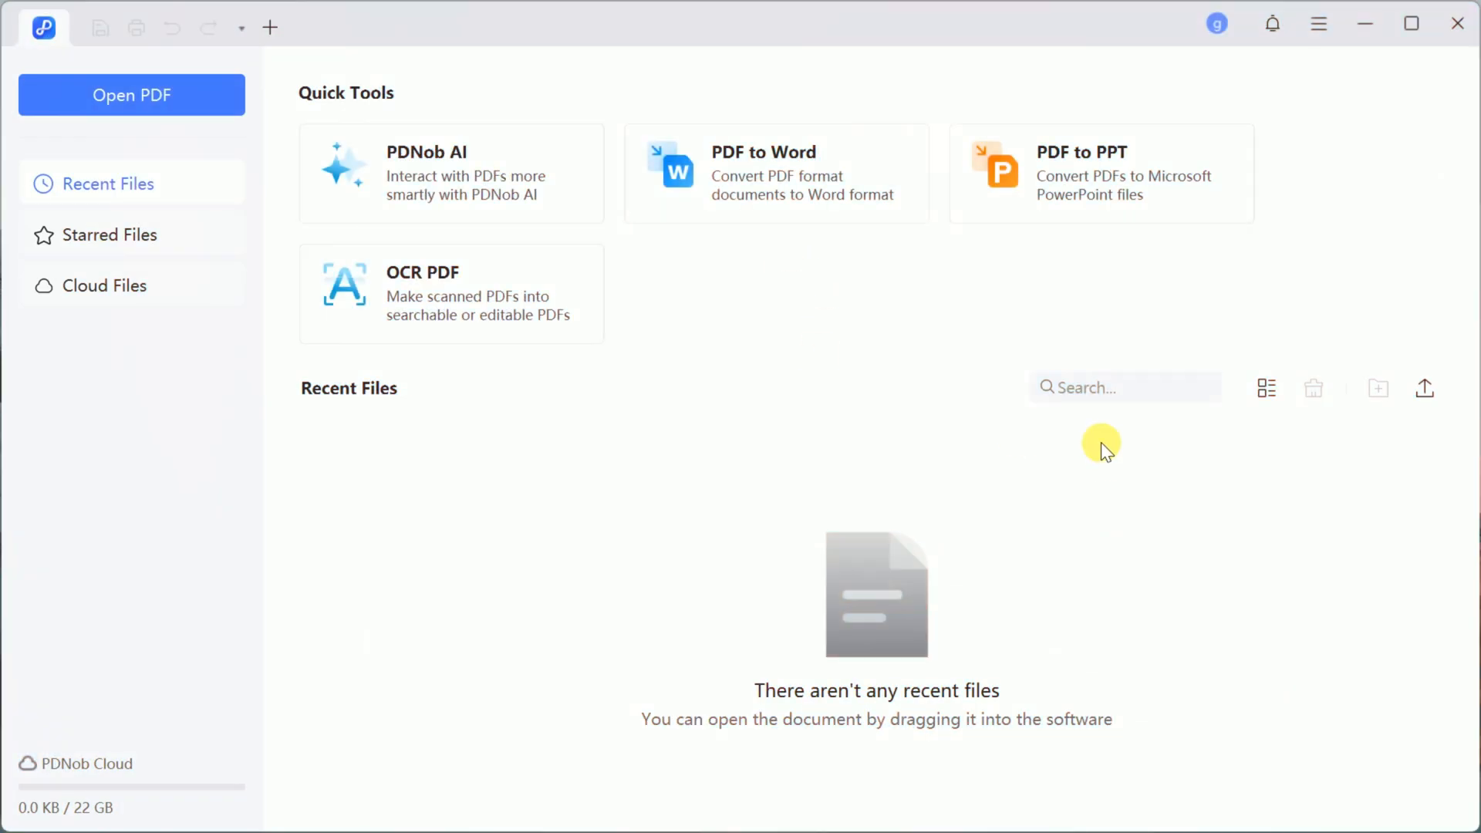
pyautogui.moveTo(784, 277)
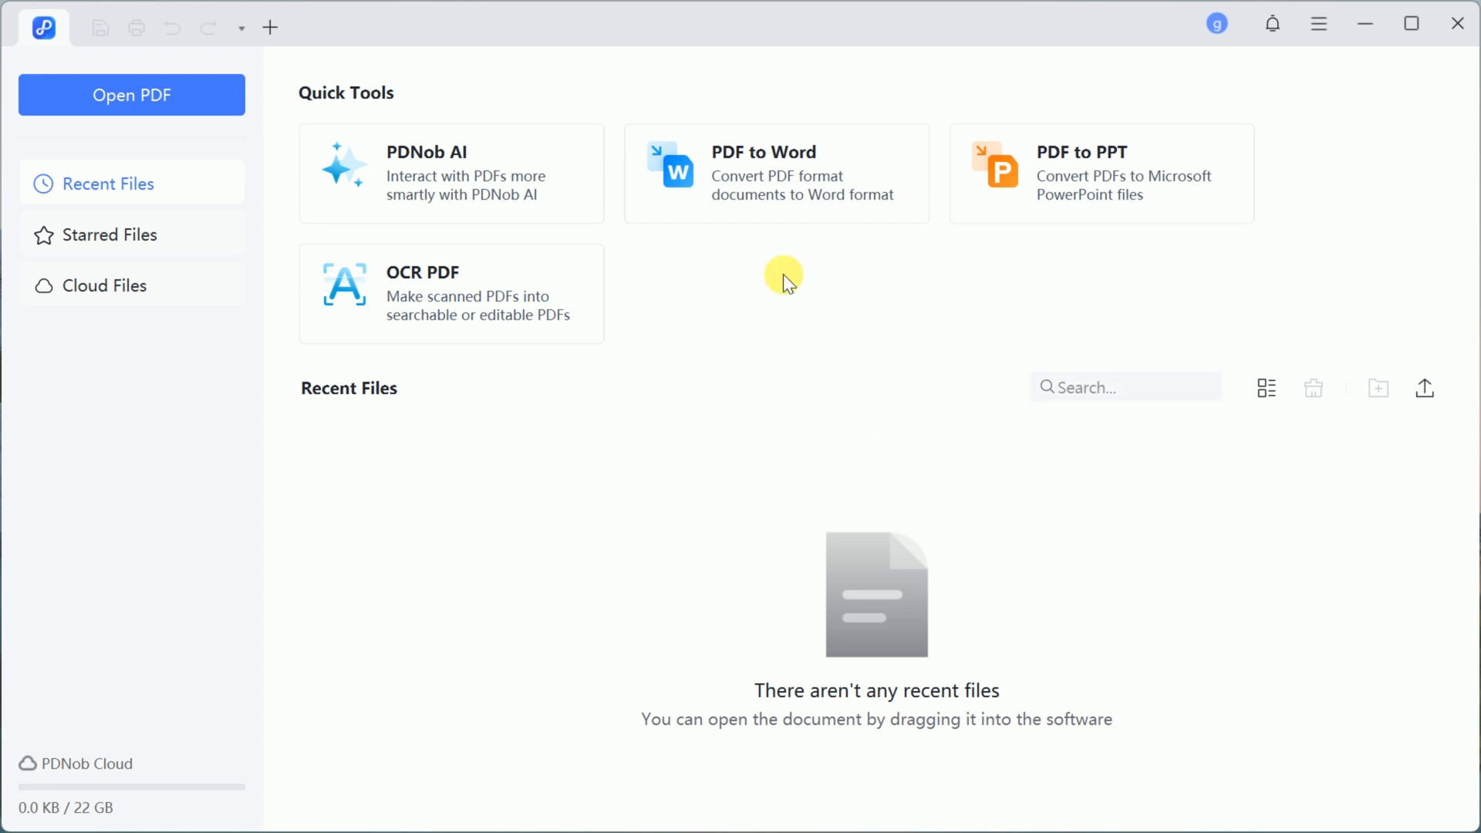
pyautogui.moveTo(409, 185)
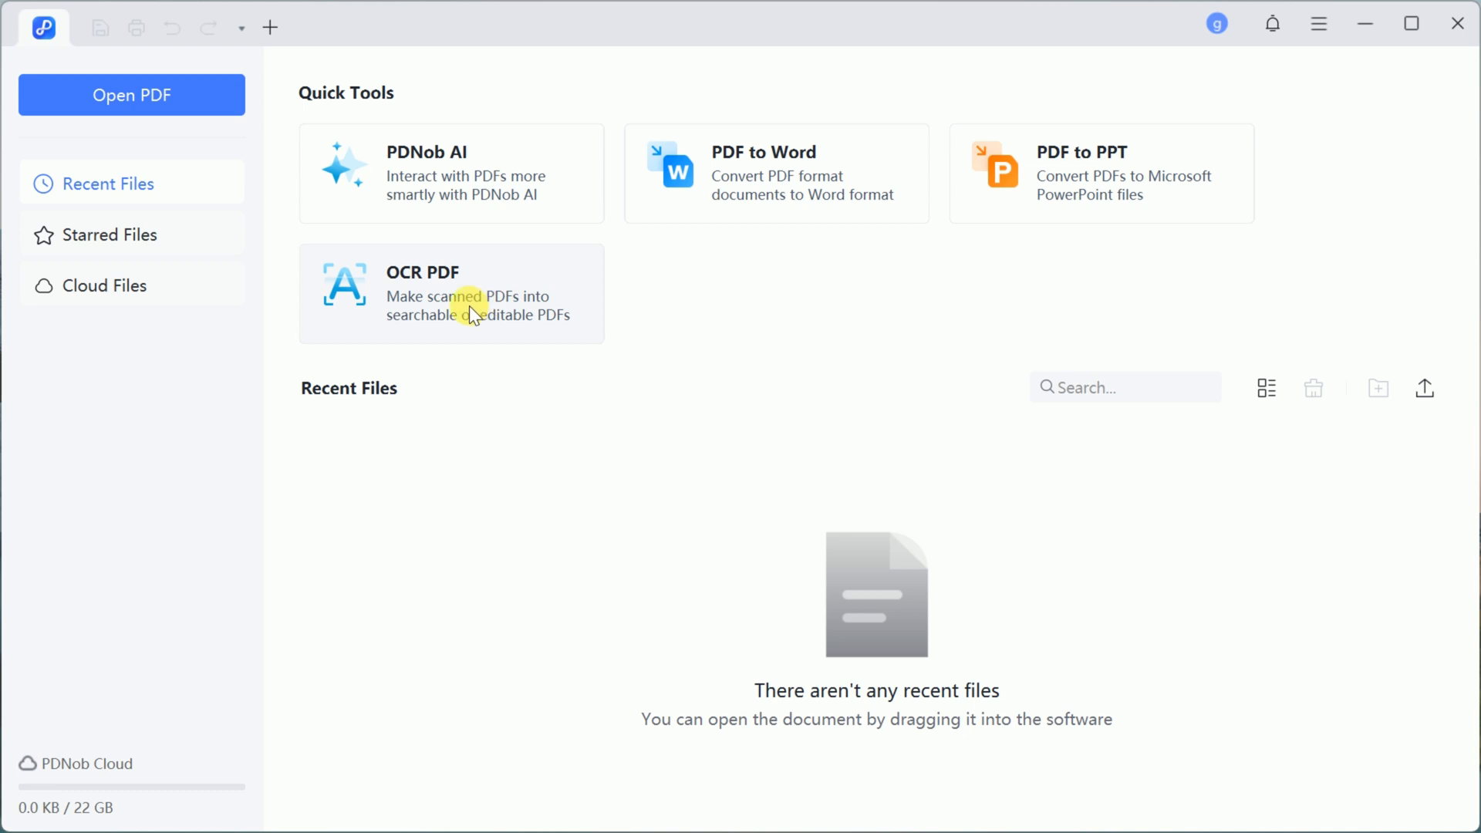
pyautogui.click(132, 94)
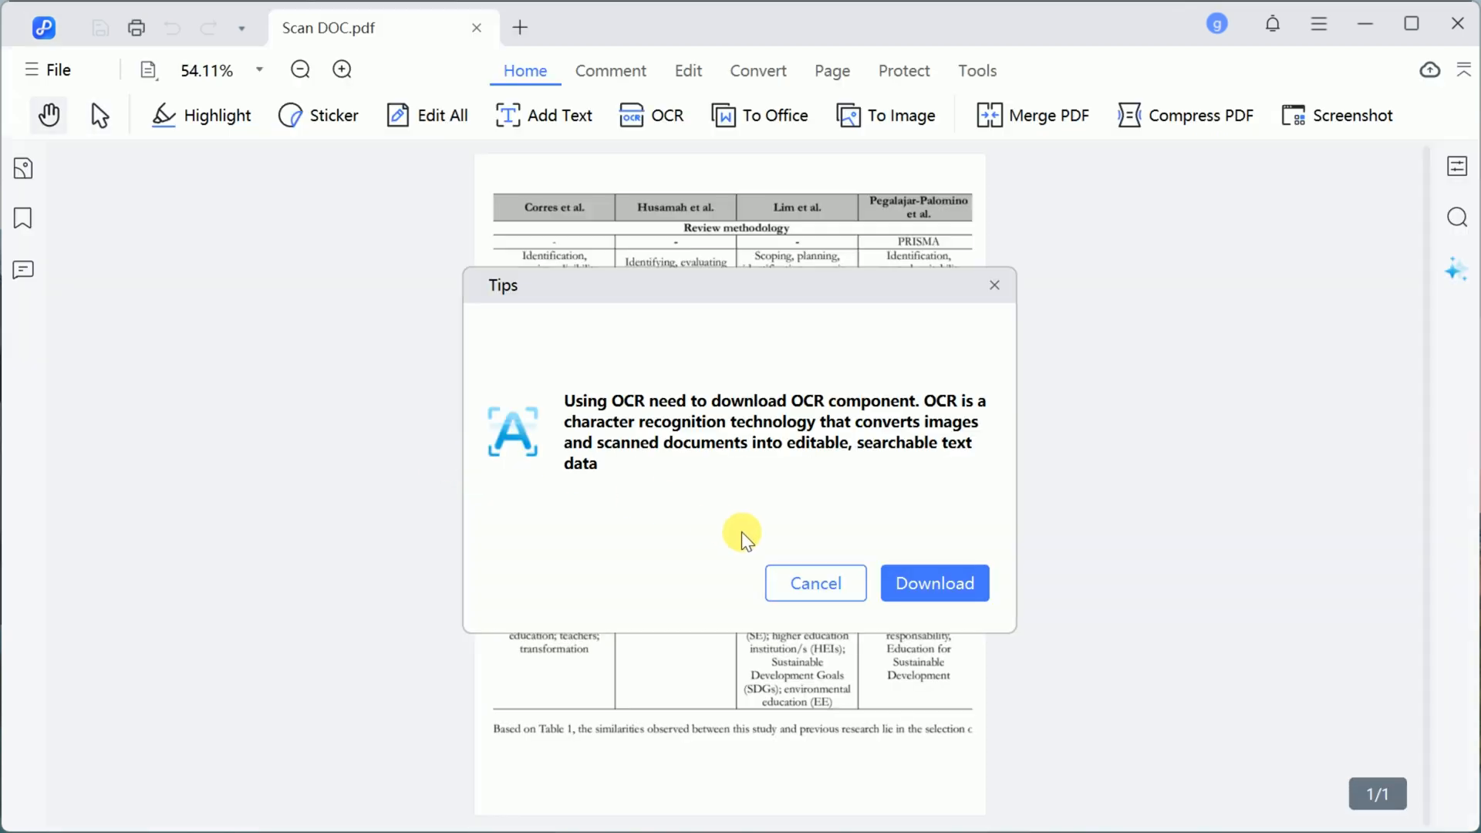
pyautogui.moveTo(872, 406)
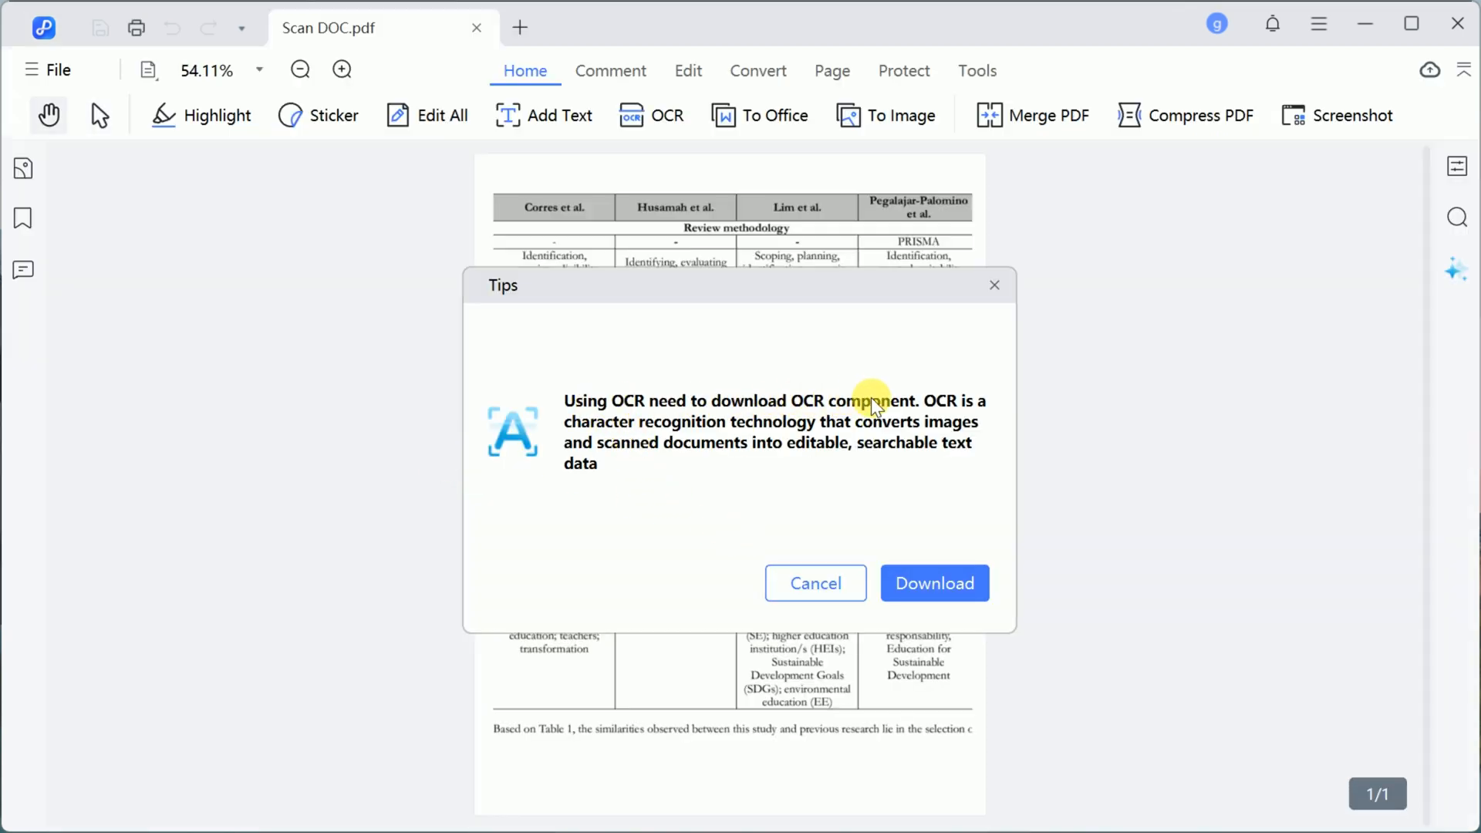
# Download the OCR component, dismiss the completion notice, and zoom in on the scanned table
pyautogui.click(934, 584)
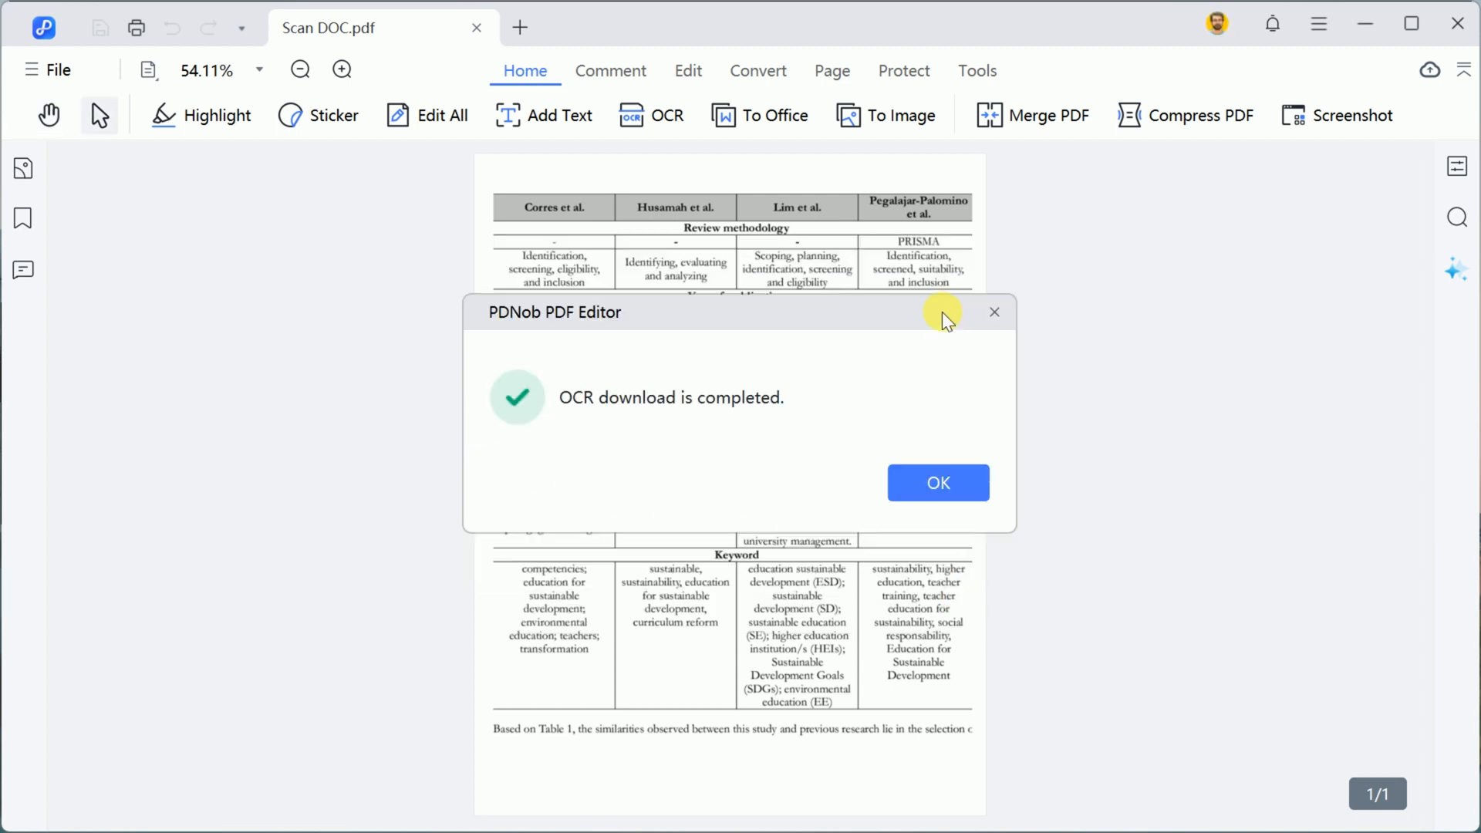
pyautogui.click(936, 483)
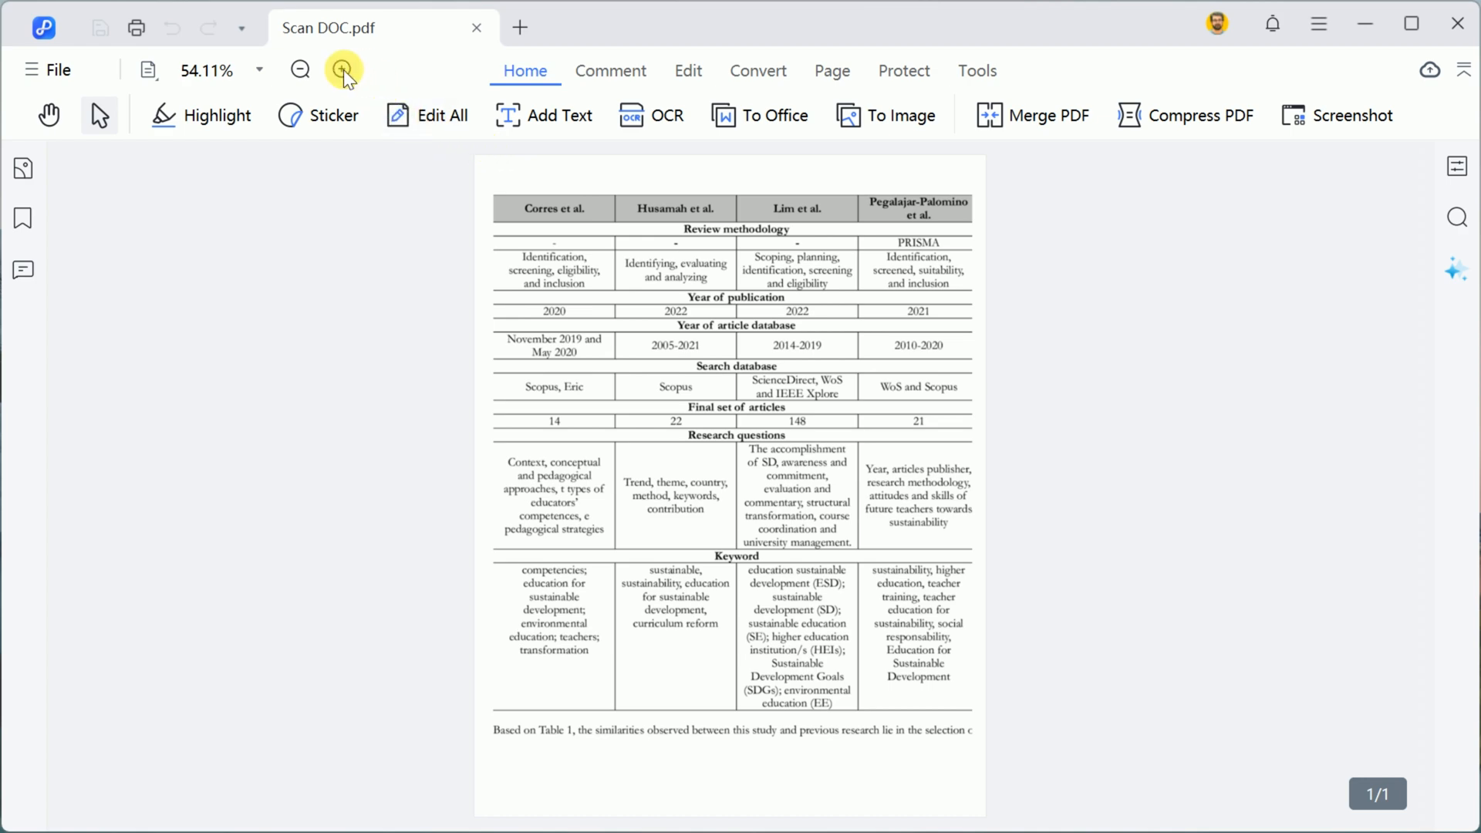
pyautogui.click(342, 70)
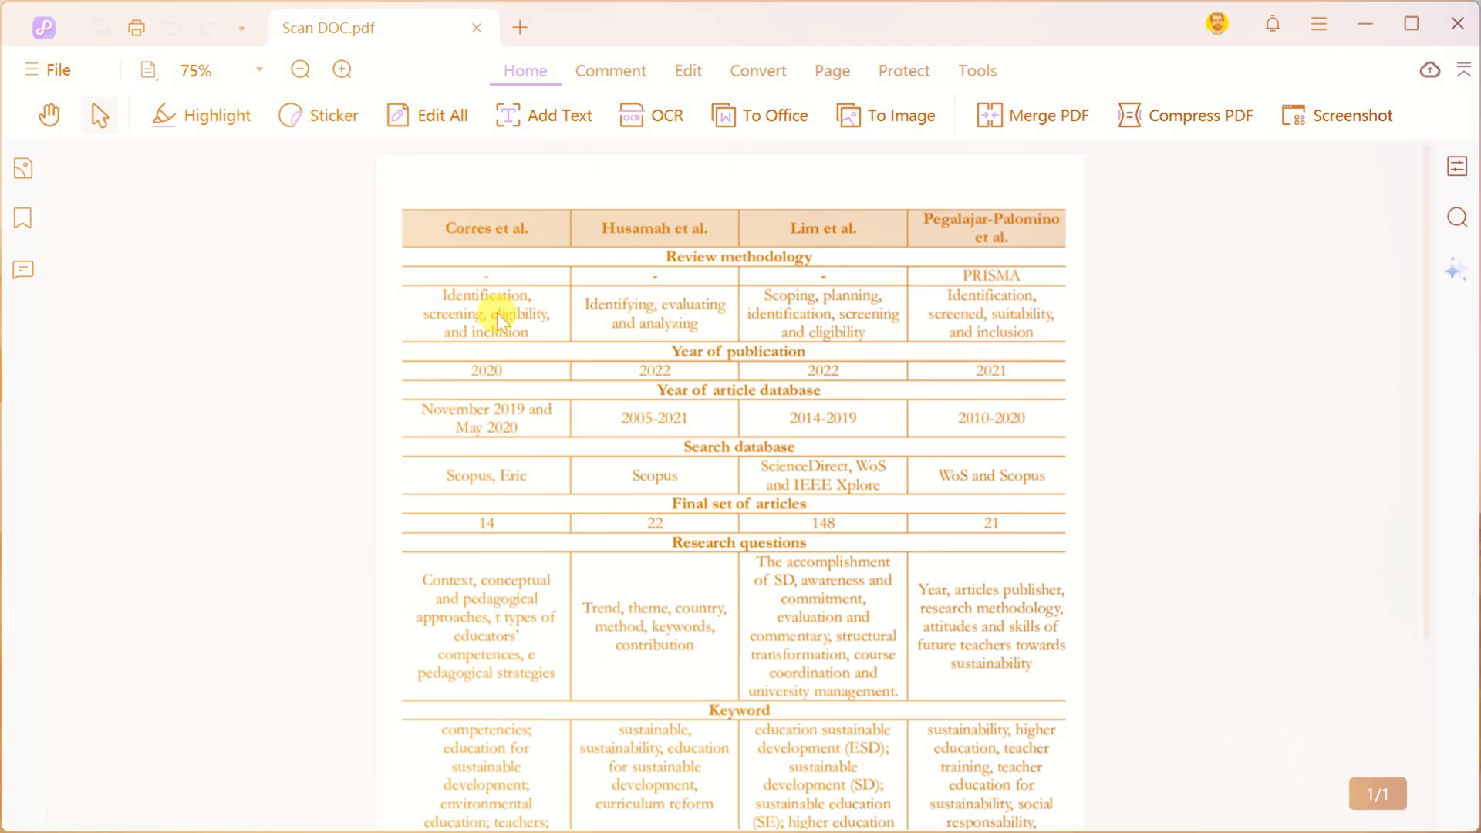
# Run OCR on the current page as editable English text
pyautogui.click(651, 115)
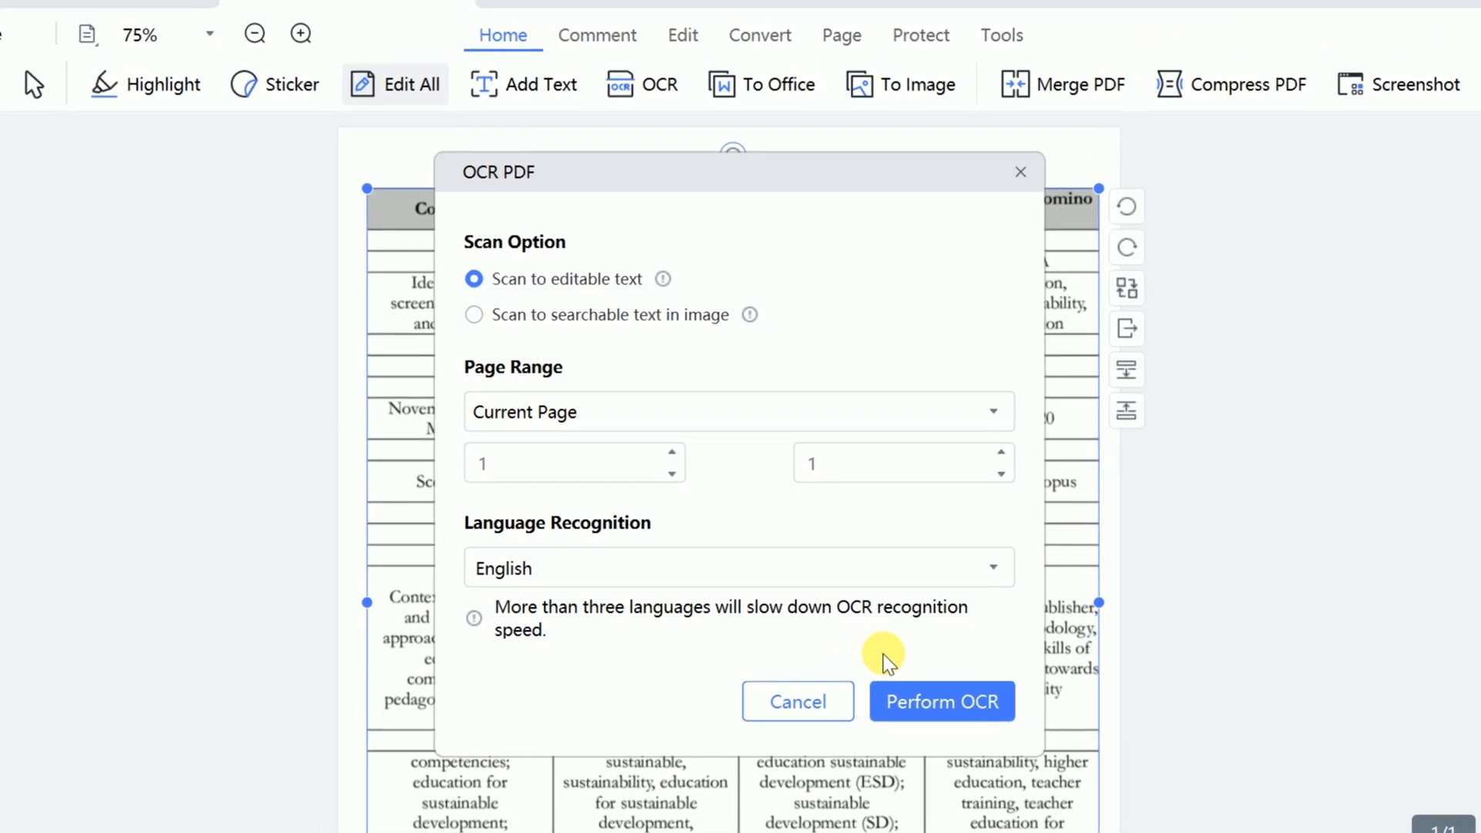
pyautogui.click(941, 702)
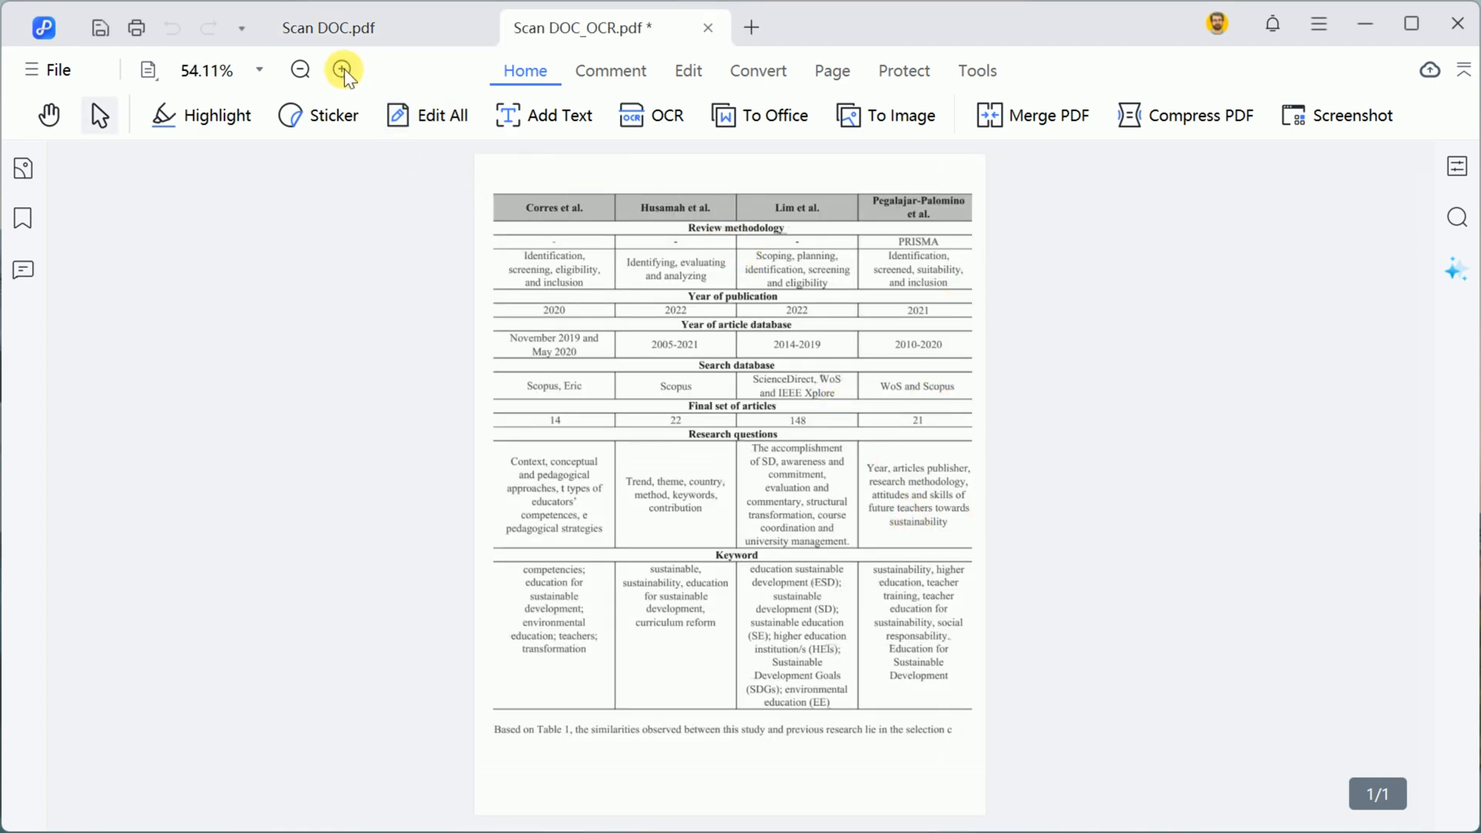
# Highlight 'Identification' and 'Review methodology', then type 'You can add mor' into a table cell
pyautogui.click(342, 70)
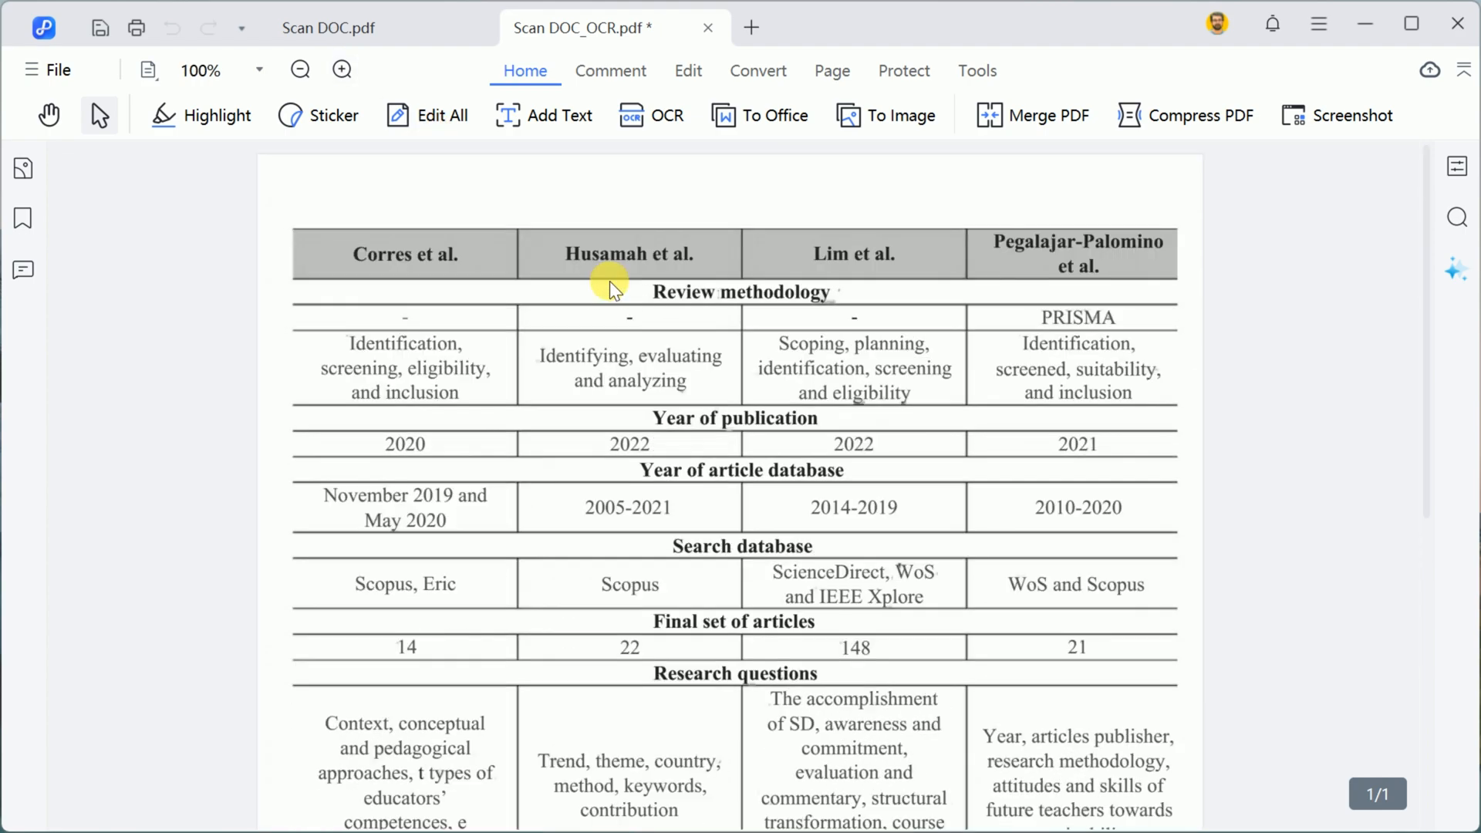
pyautogui.moveTo(468, 396)
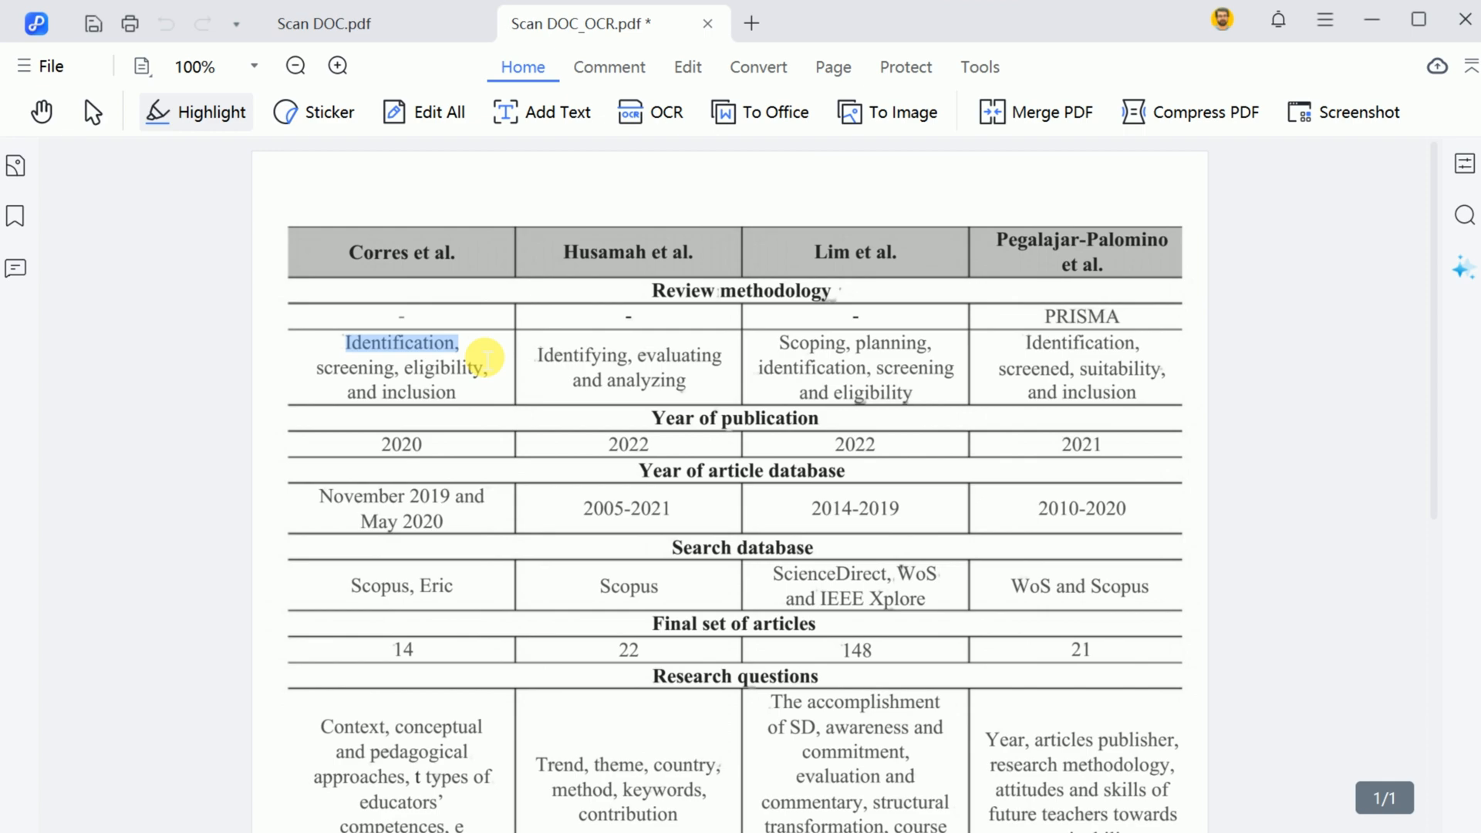
pyautogui.click(195, 111)
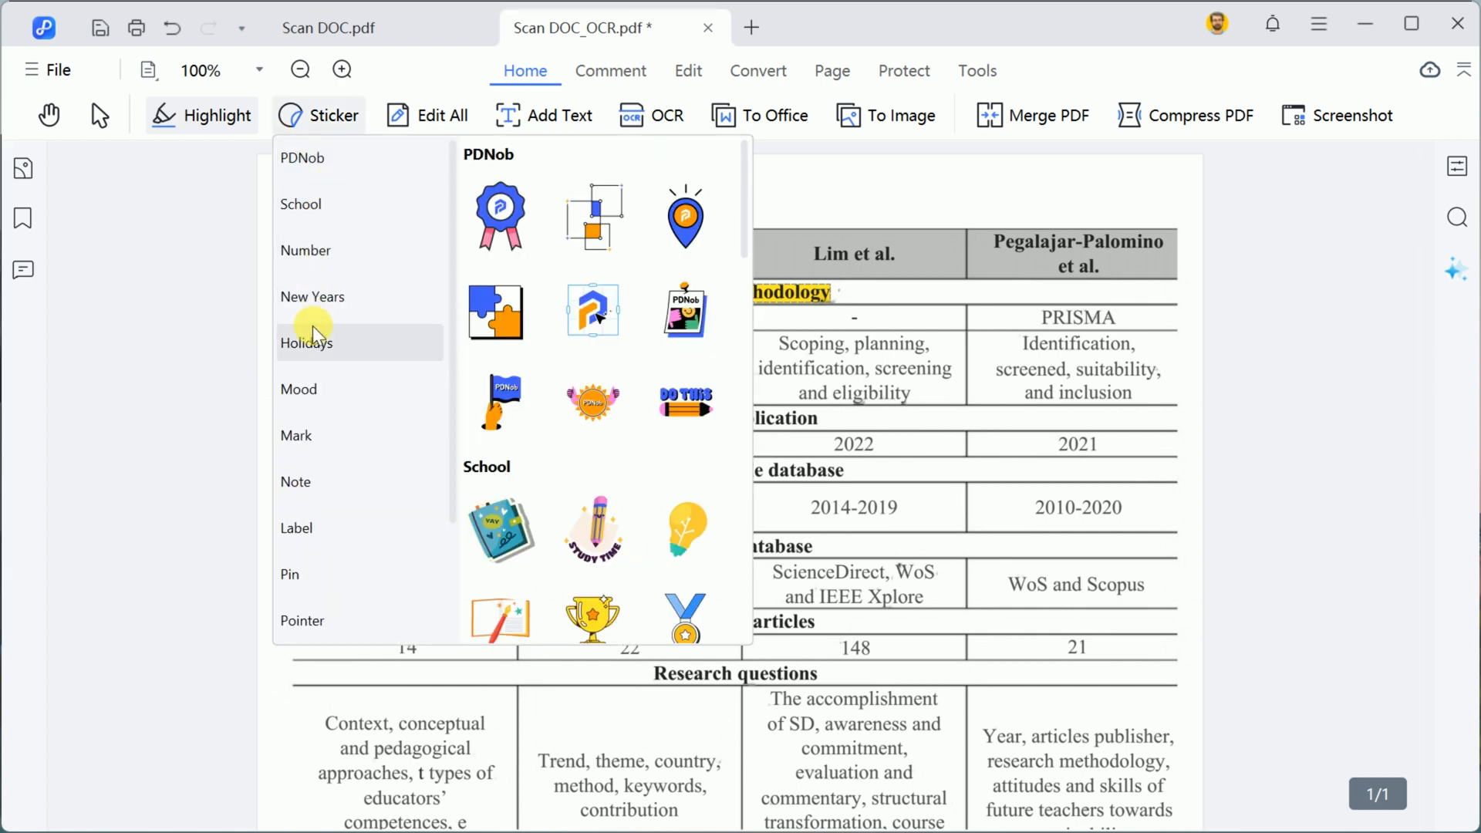
pyautogui.click(300, 203)
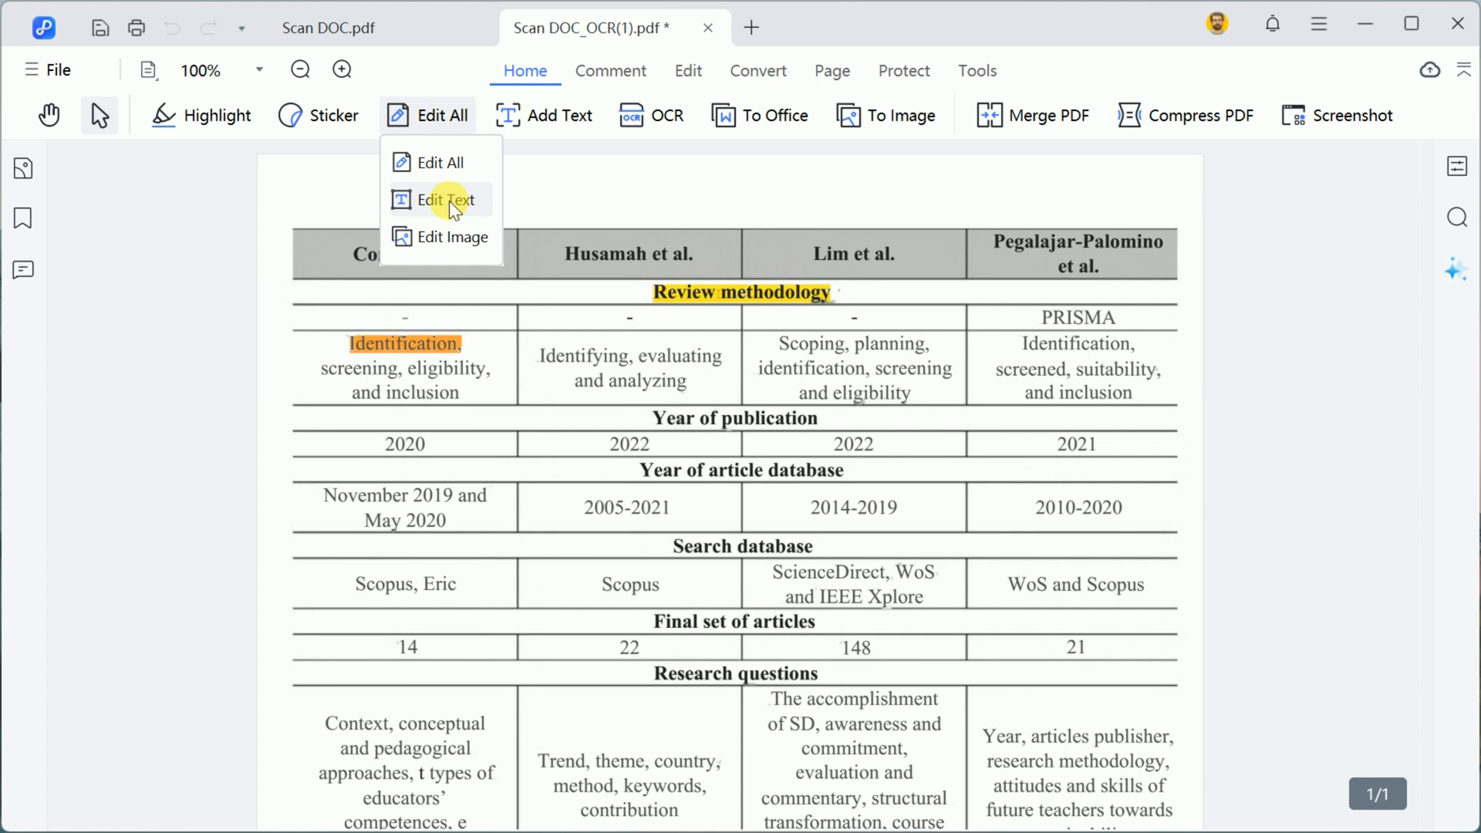
pyautogui.click(448, 199)
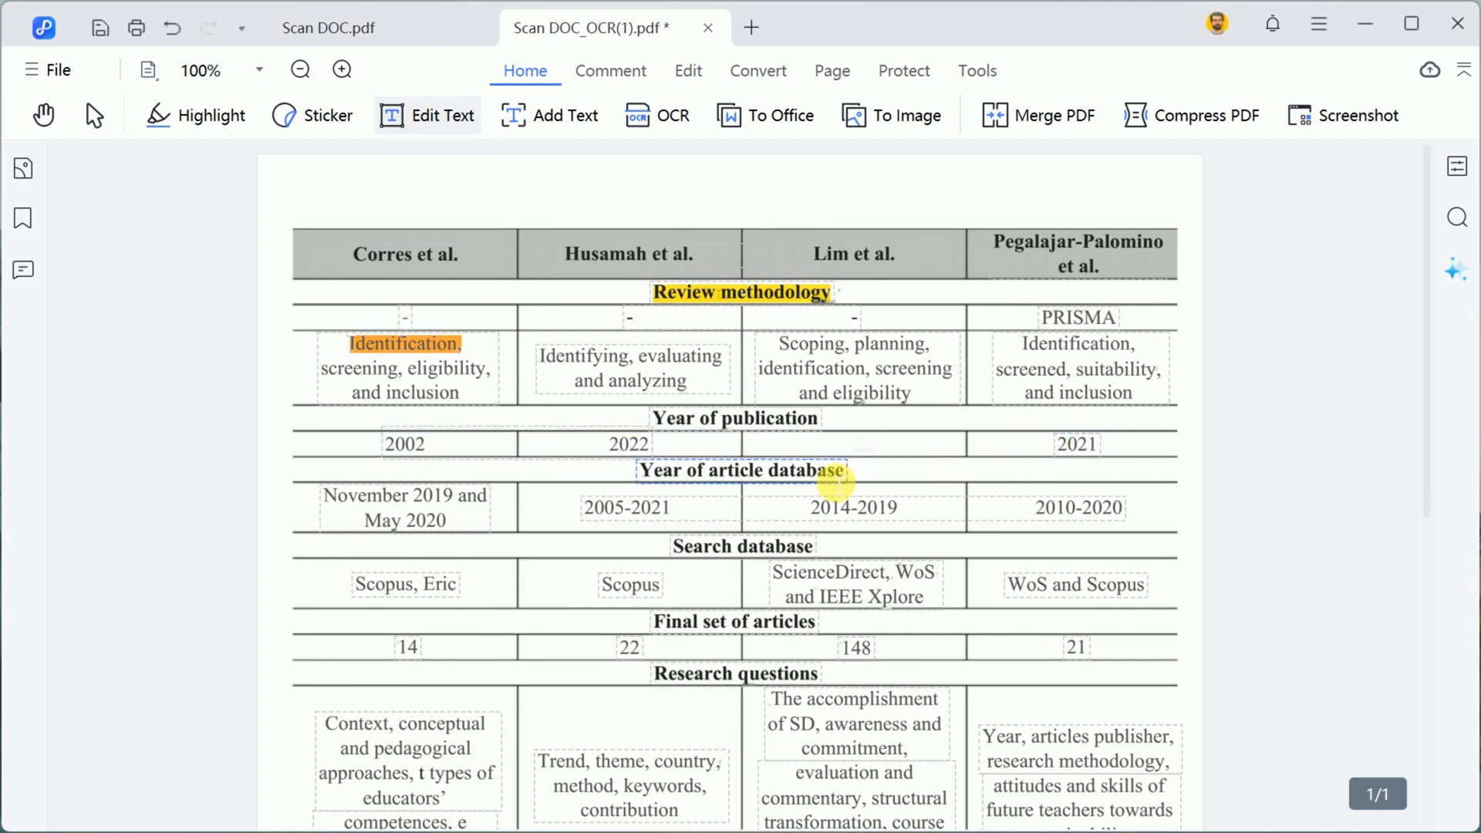
pyautogui.write('You can add mor')
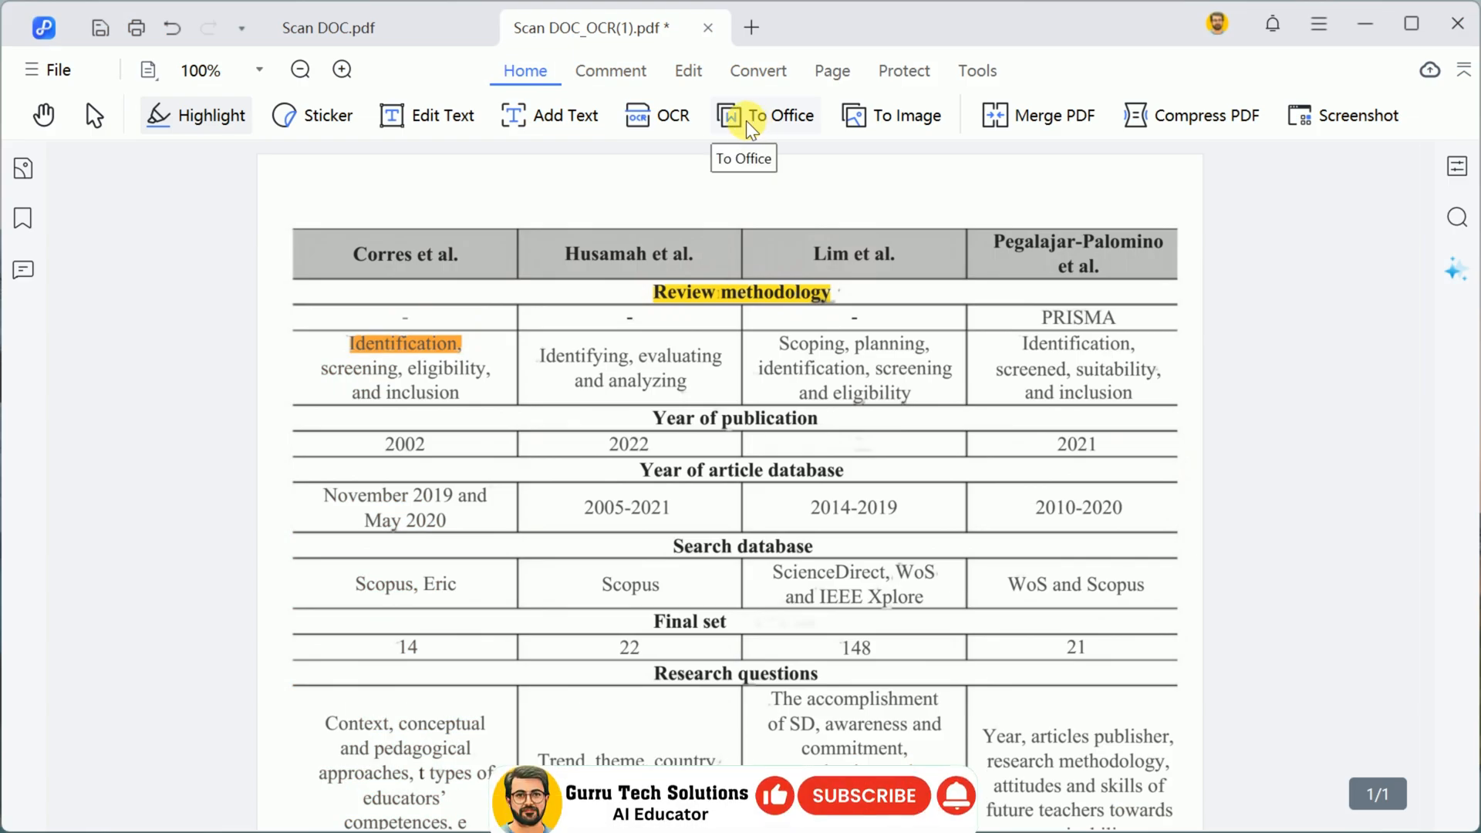
pyautogui.click(781, 115)
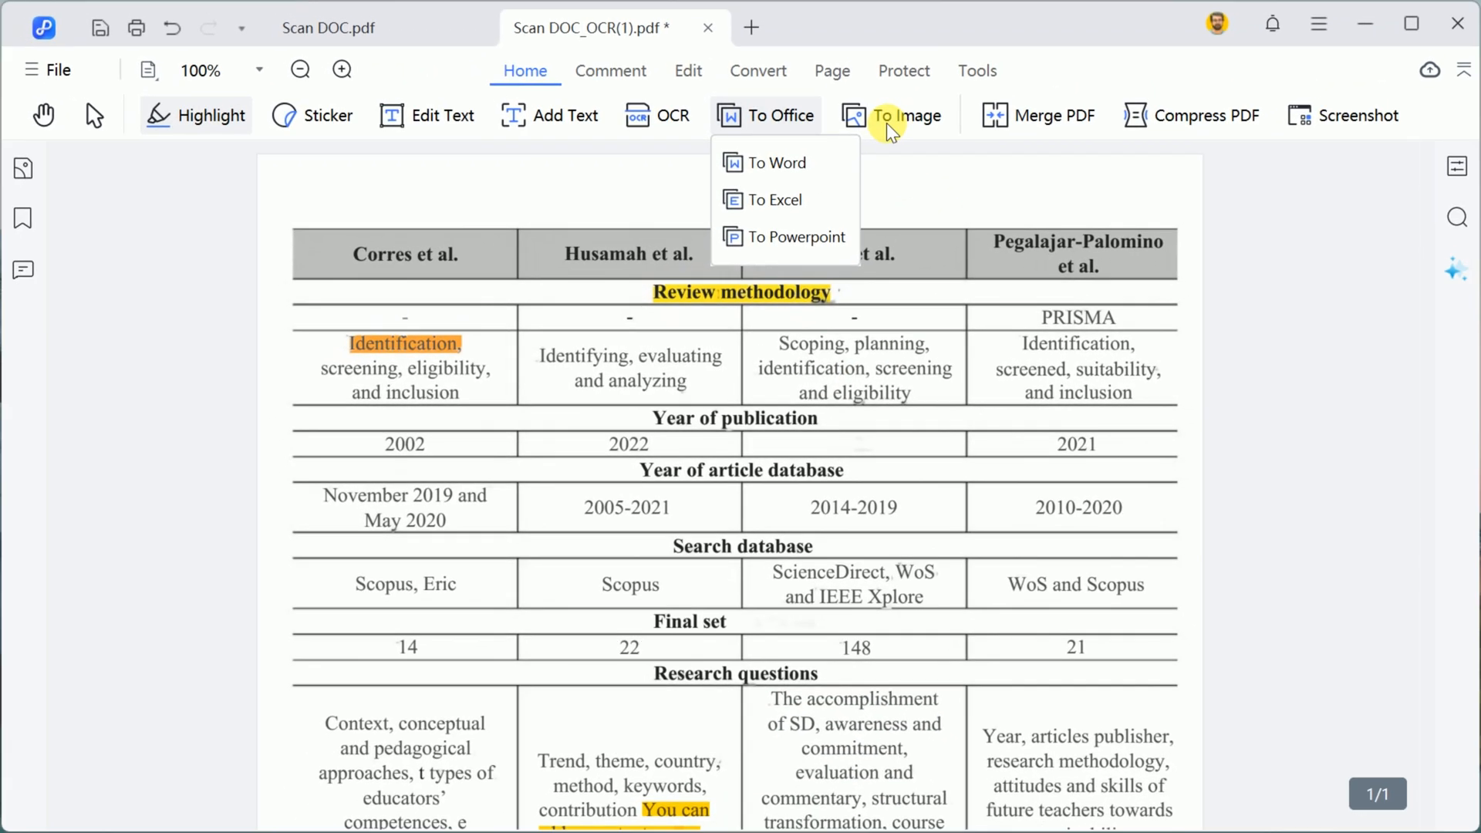
pyautogui.click(906, 115)
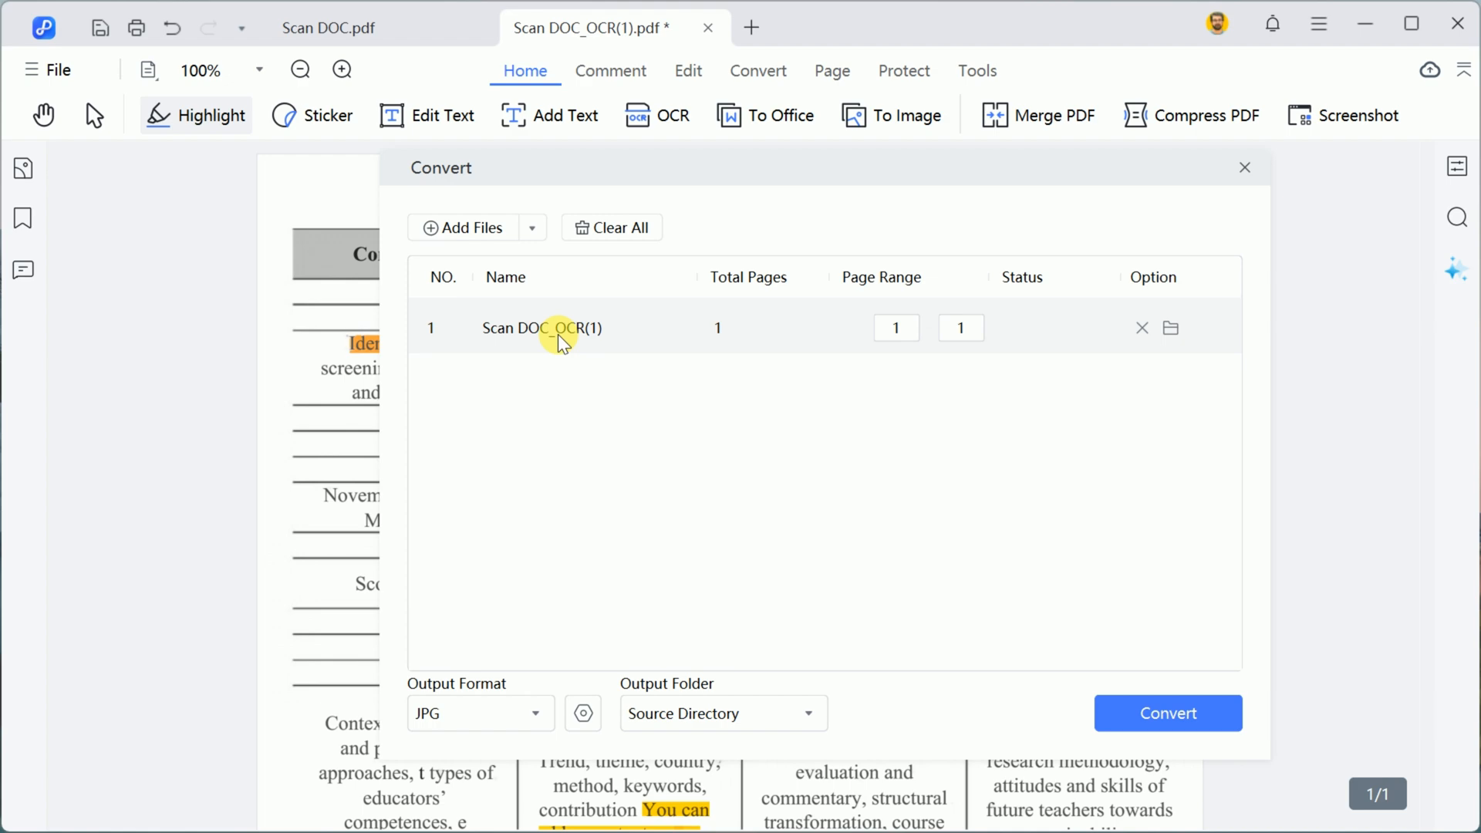
pyautogui.click(1050, 115)
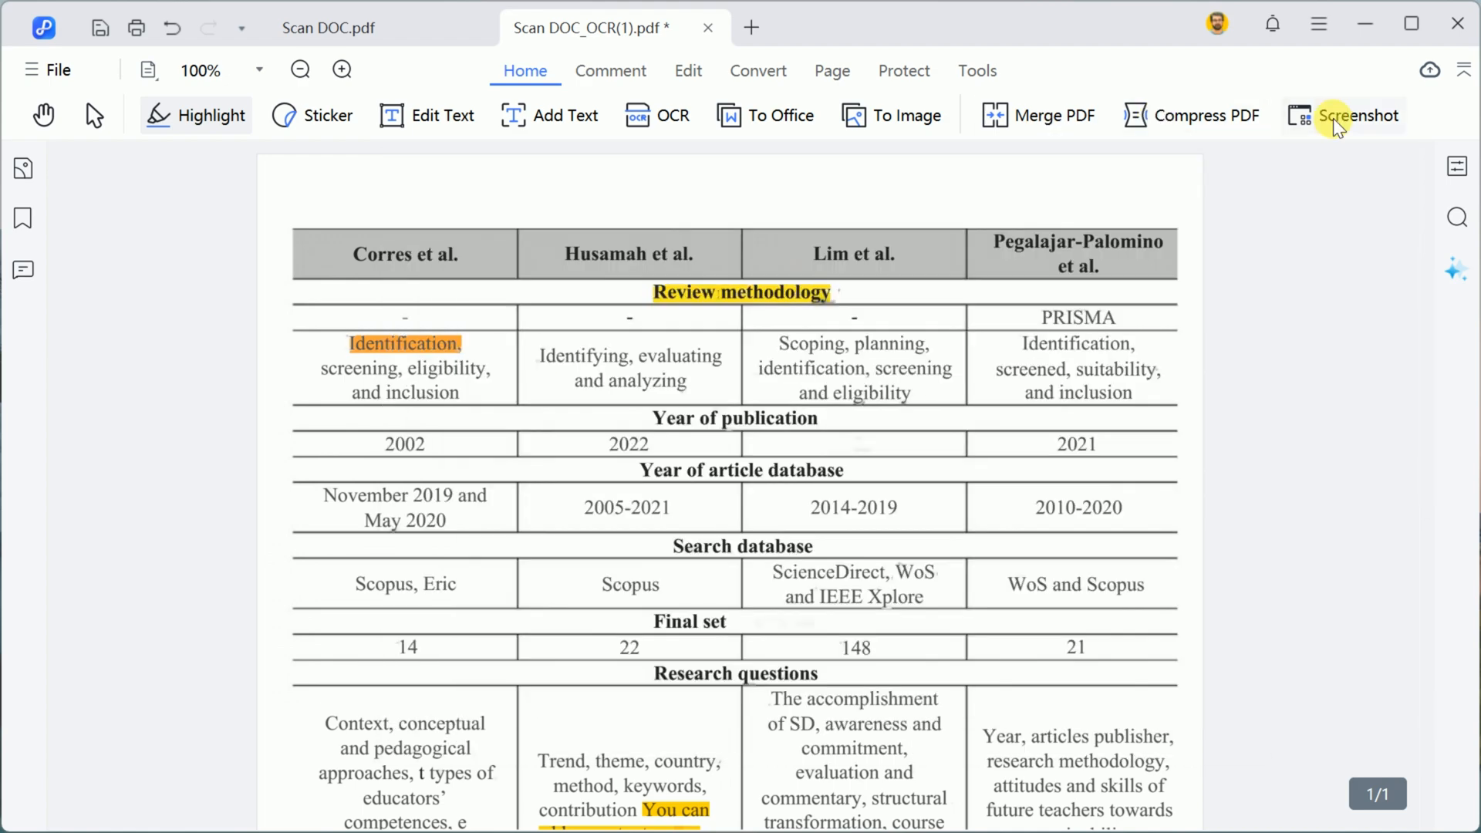
pyautogui.moveTo(1390, 177)
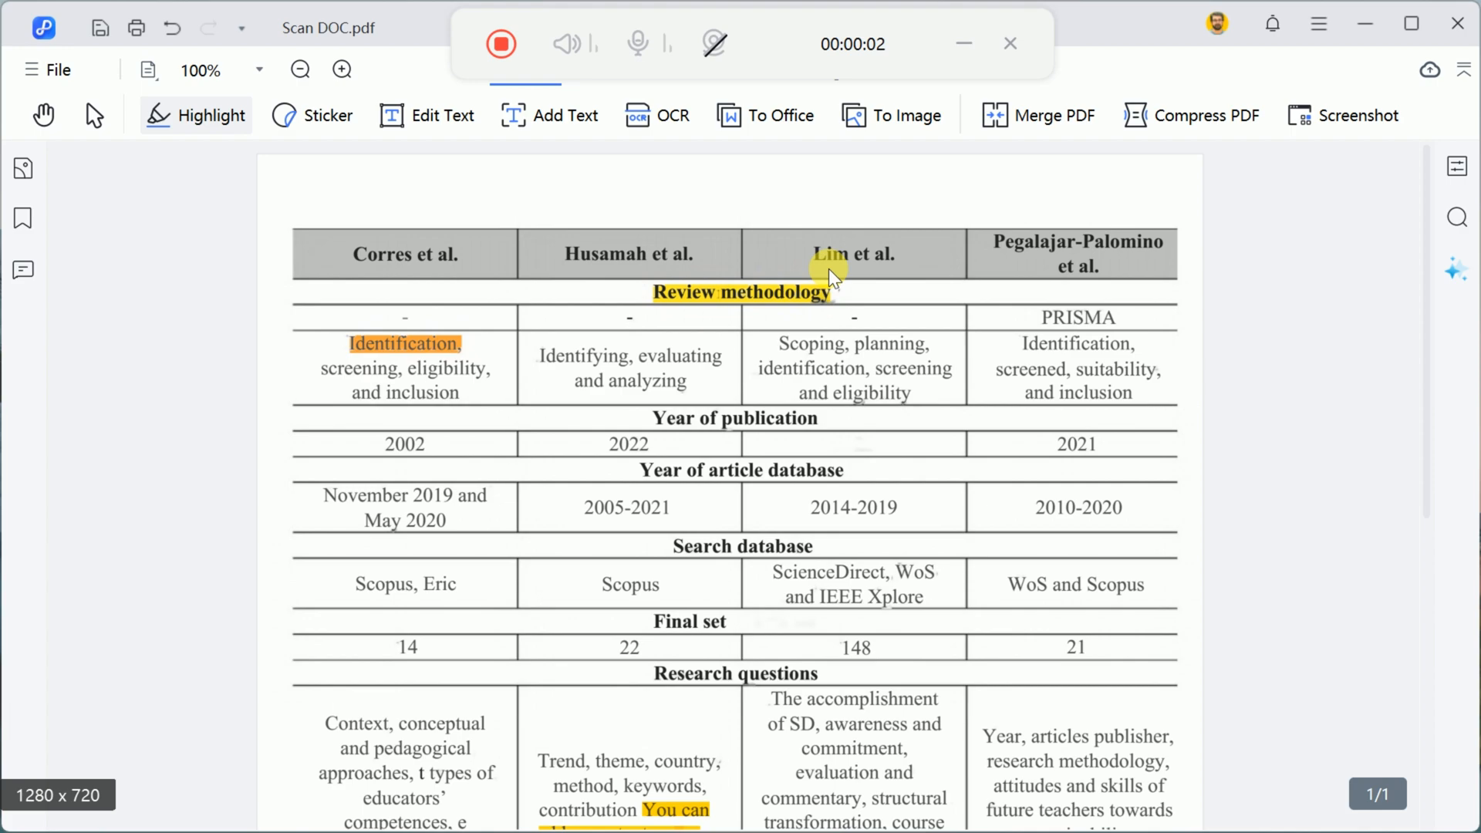
# Go Home, try opening Scan DOC.pdf from Recent Files, and cancel the password prompt
pyautogui.click(787, 115)
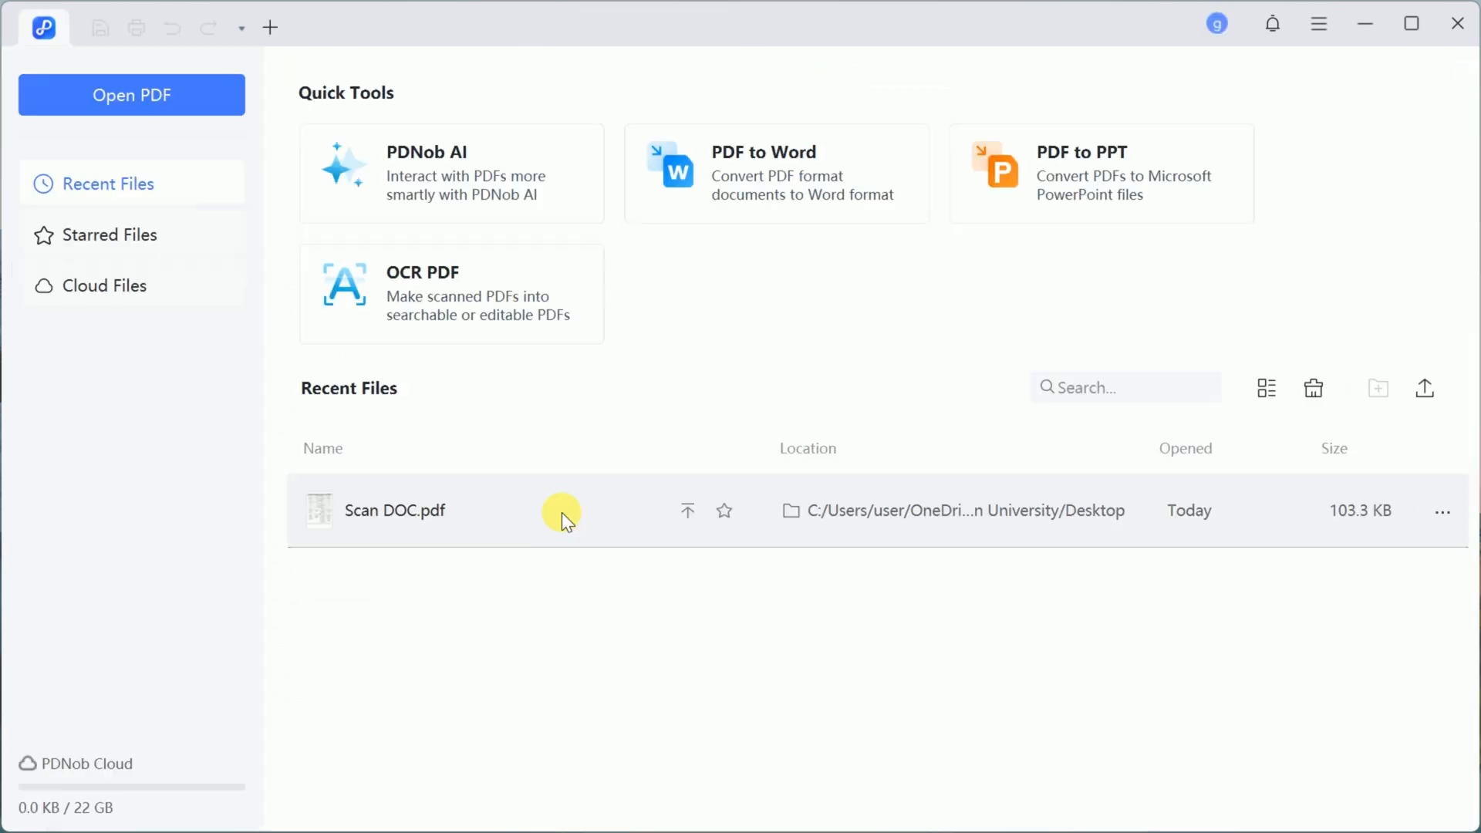
pyautogui.doubleClick(396, 510)
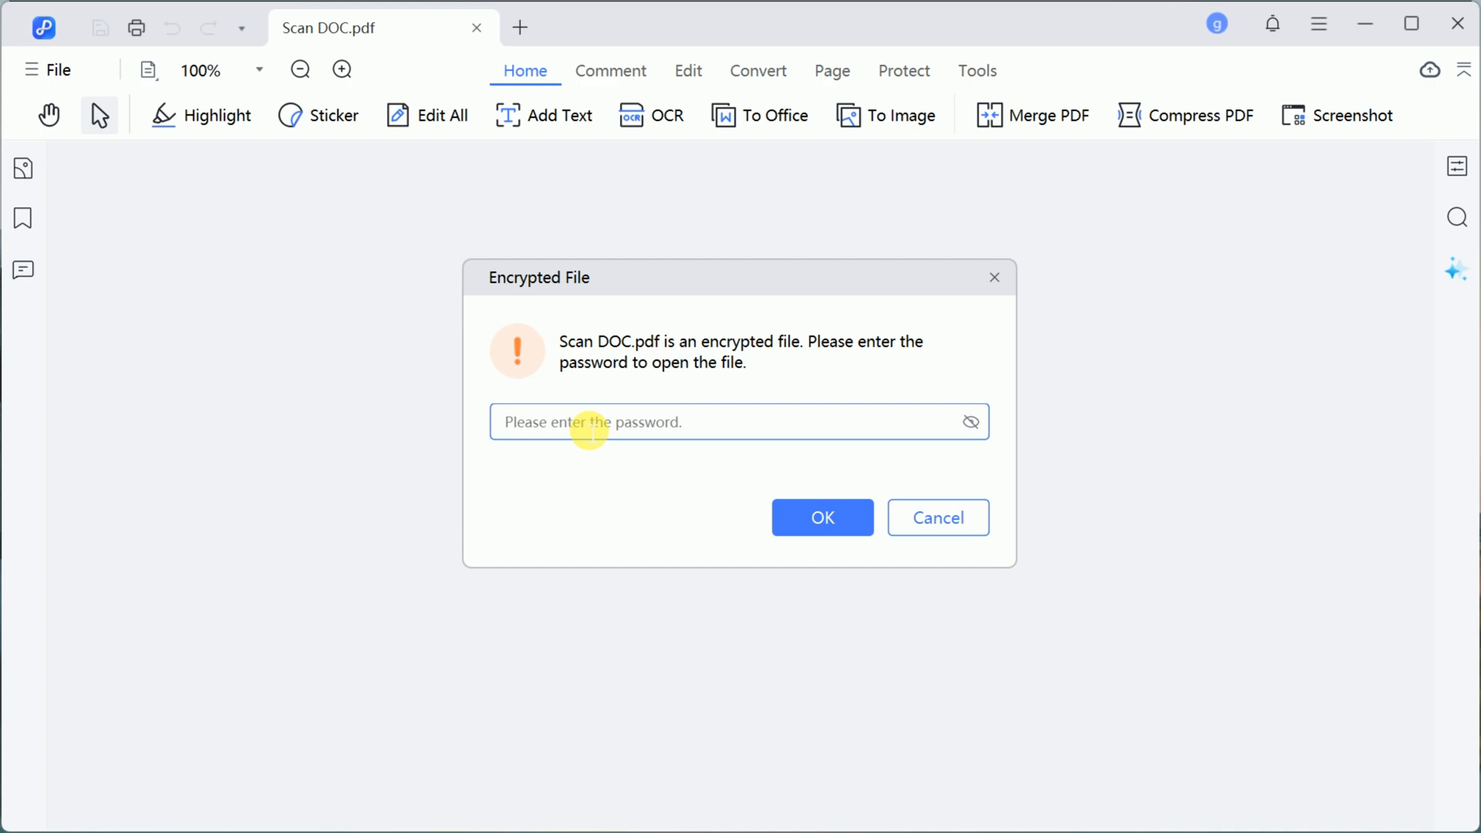
pyautogui.click(821, 517)
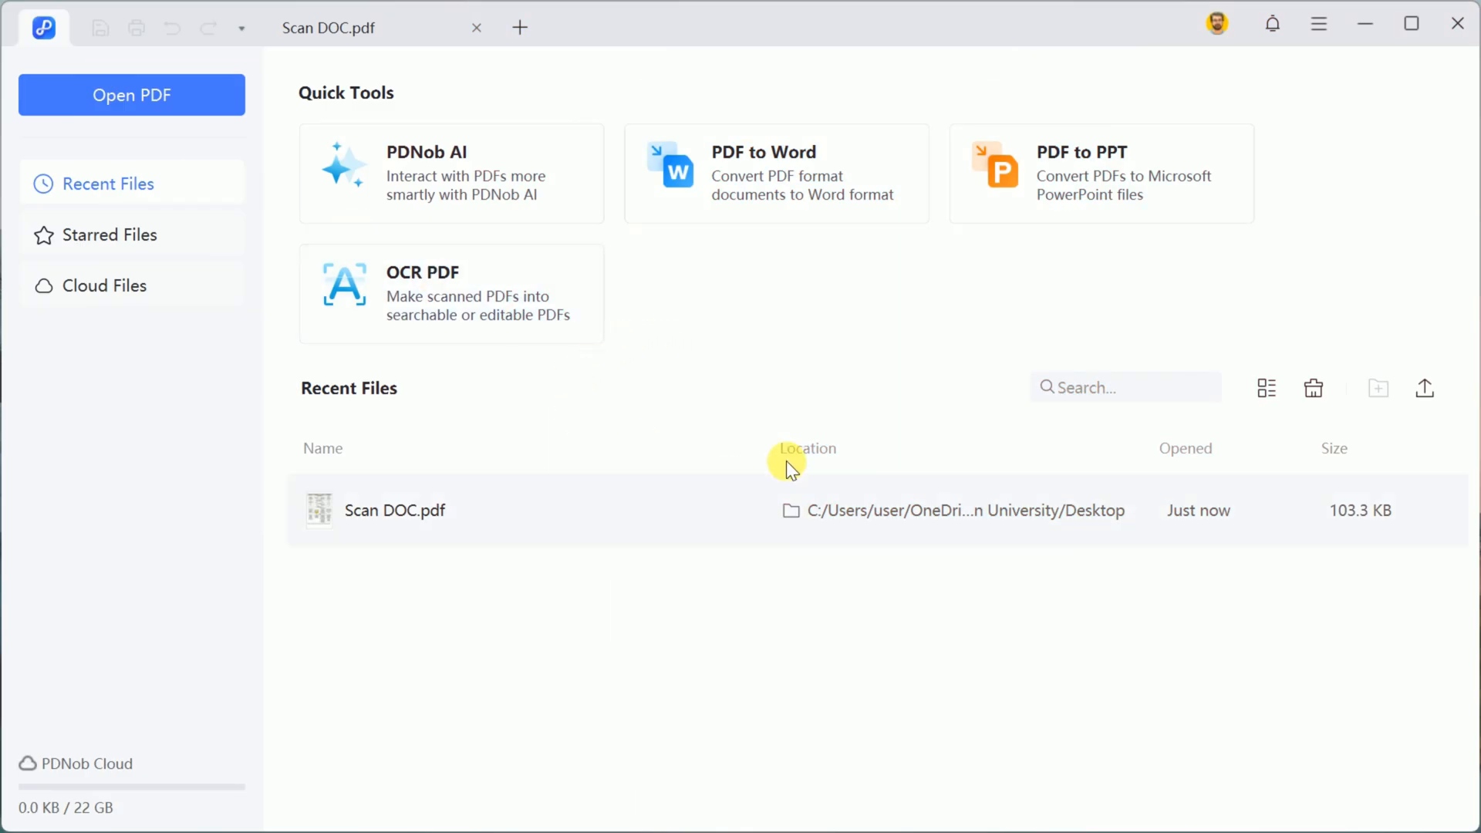
pyautogui.moveTo(774, 165)
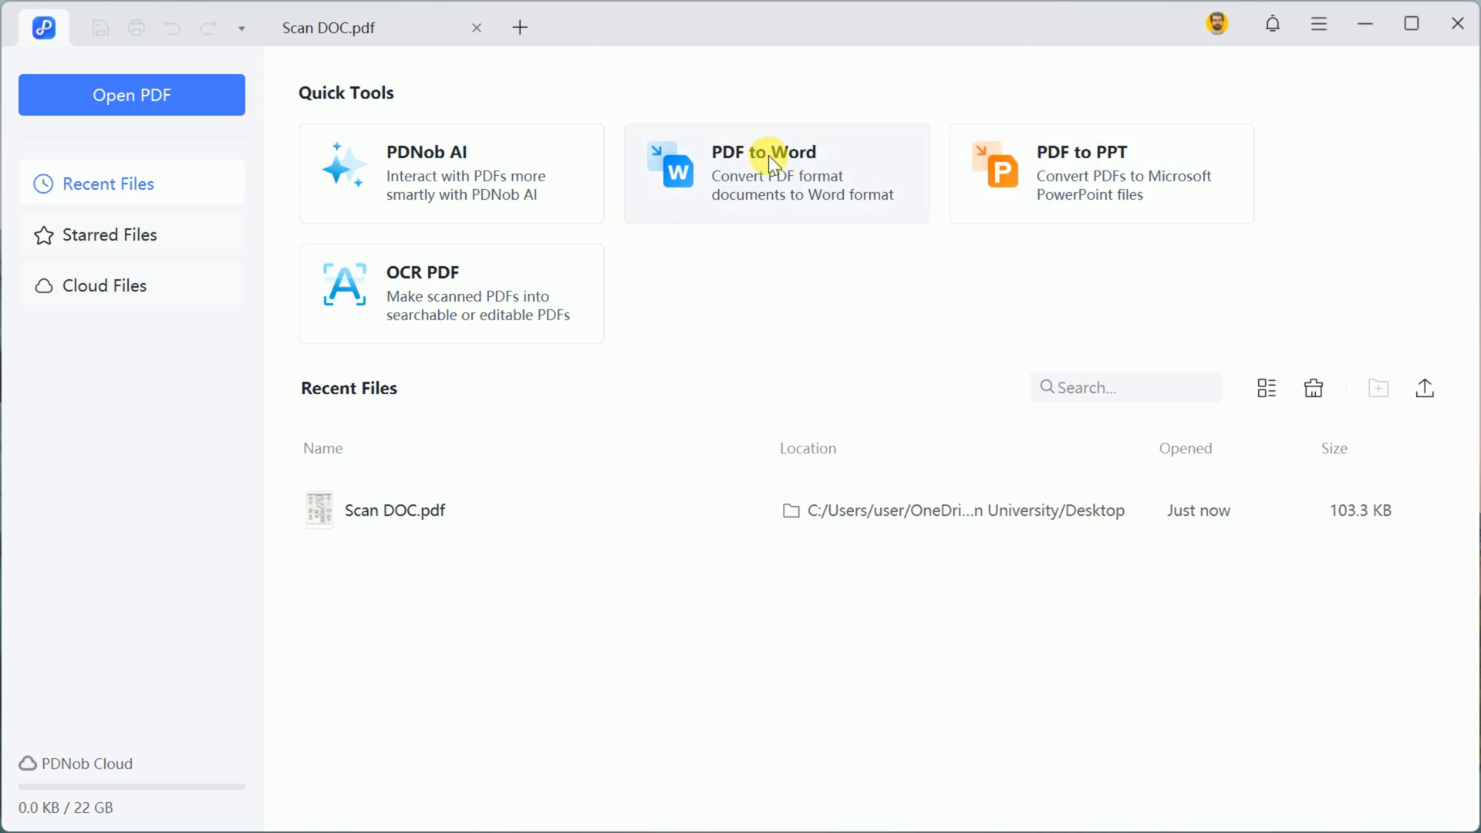
pyautogui.moveTo(543, 213)
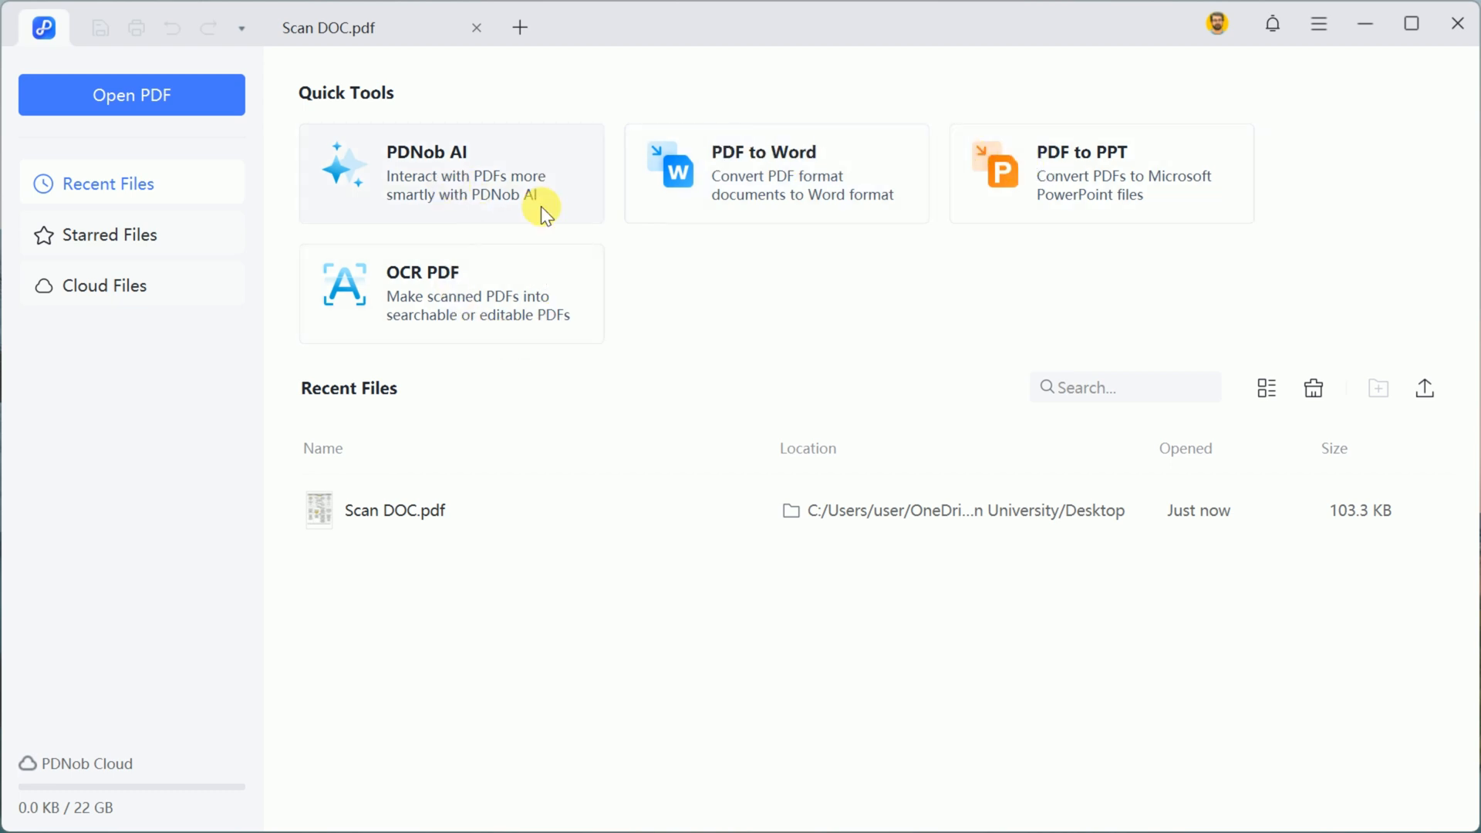
# Open the Concrete_pictorial_abstract paper in PDNob AI, read its key-findings answer, and return home
pyautogui.click(131, 94)
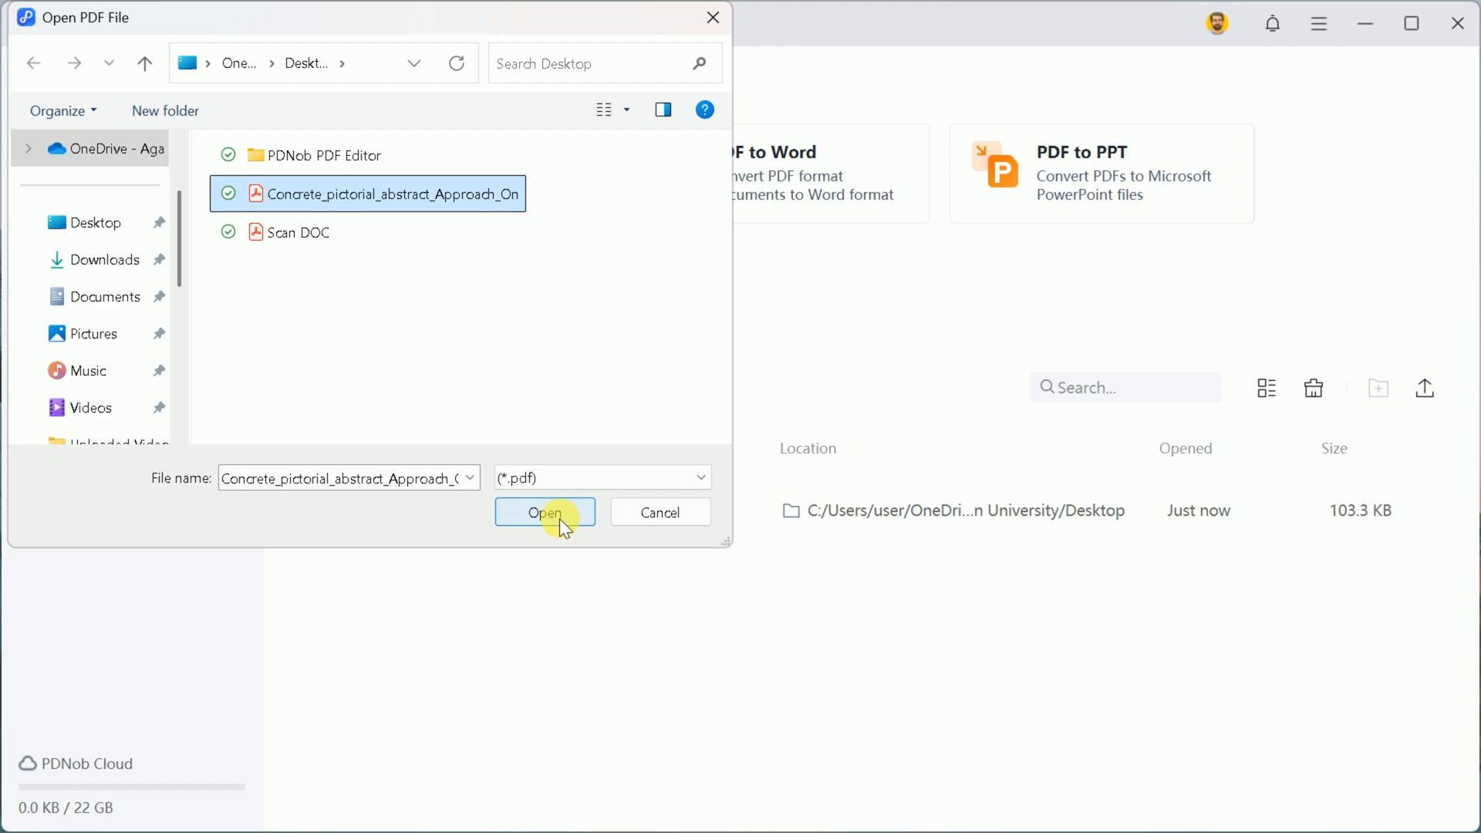
pyautogui.click(545, 513)
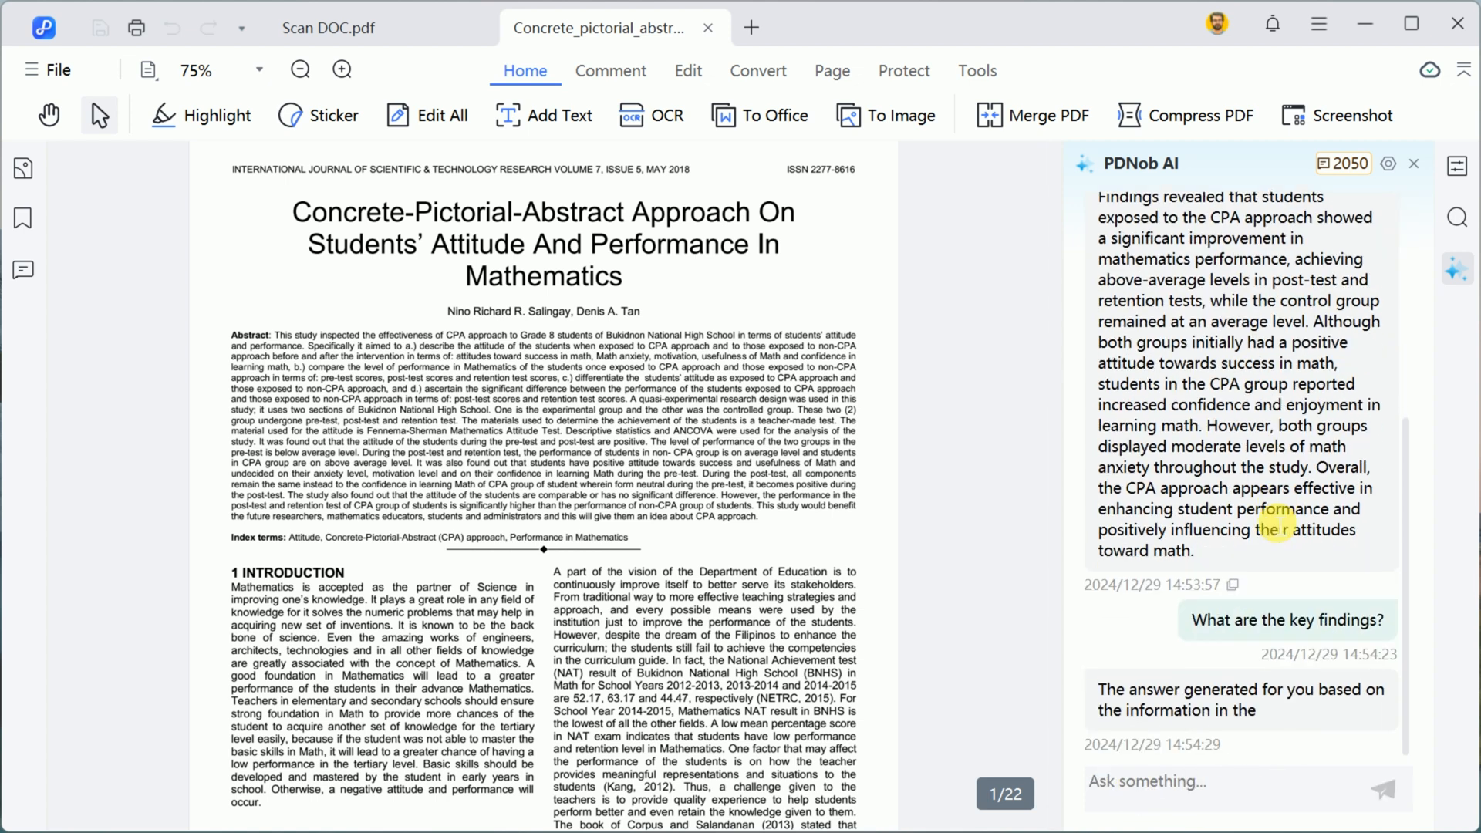
pyautogui.scroll(-3)
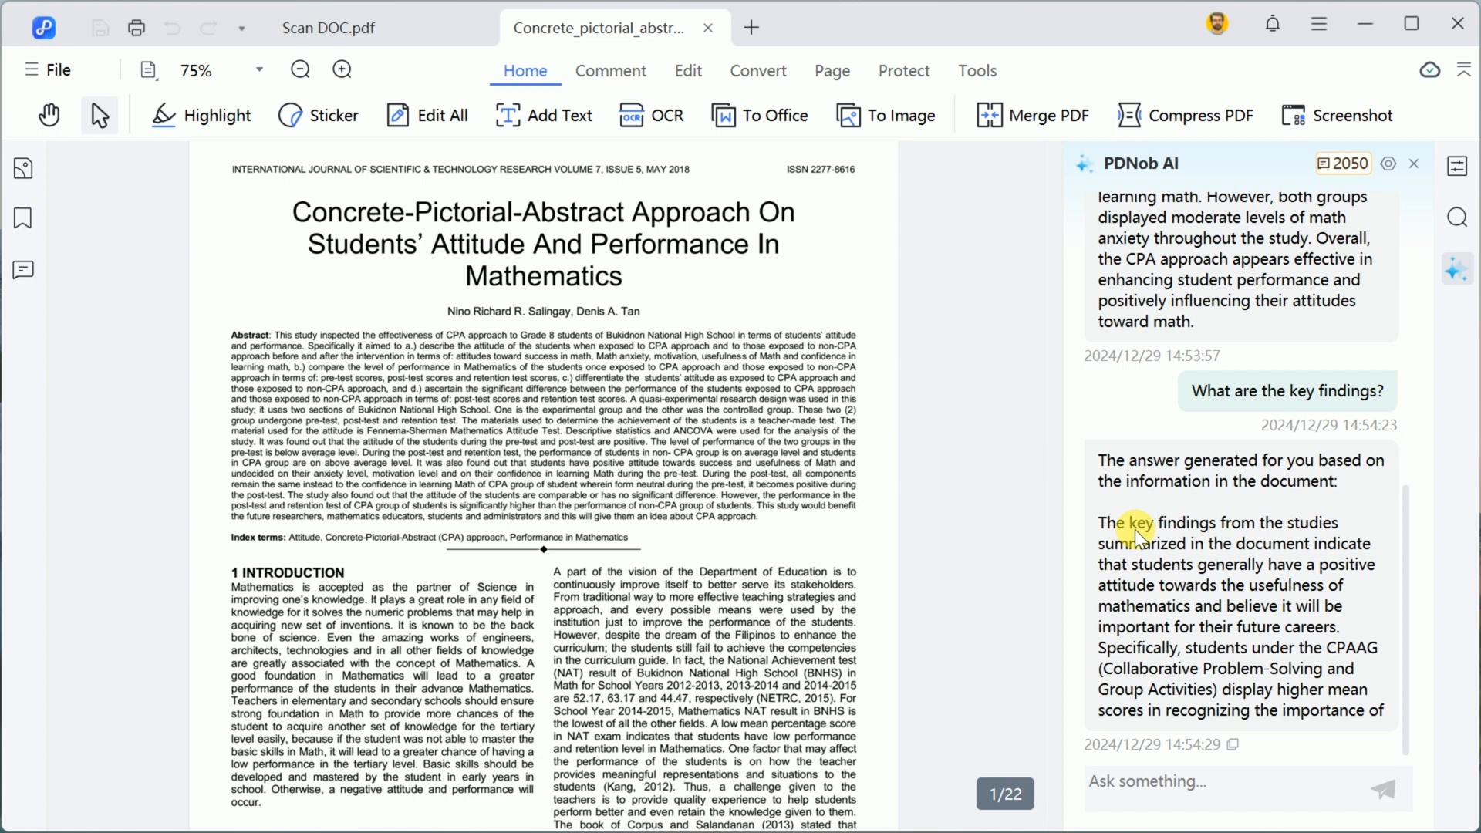
pyautogui.scroll(-3)
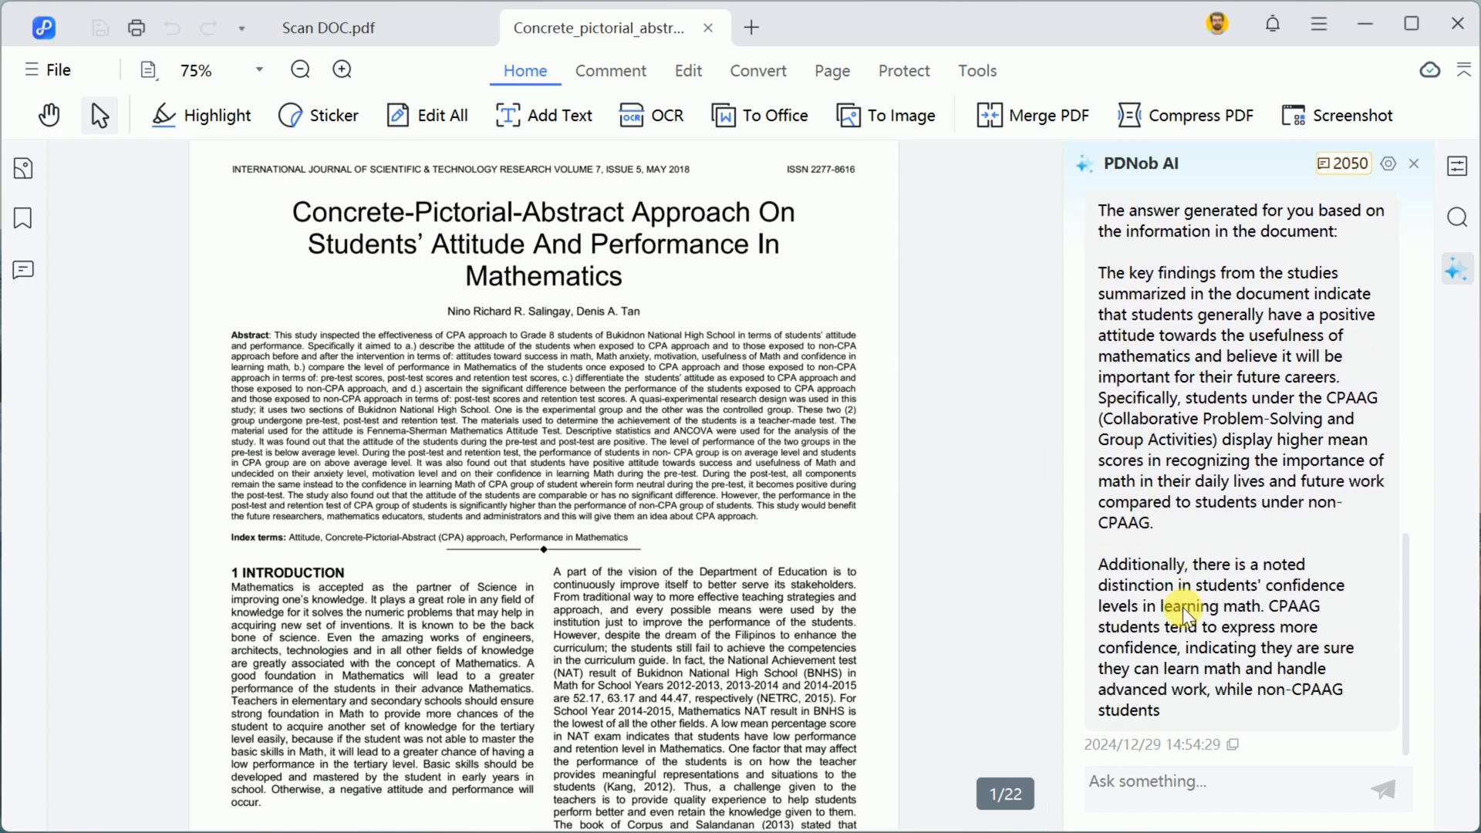
pyautogui.scroll(-3)
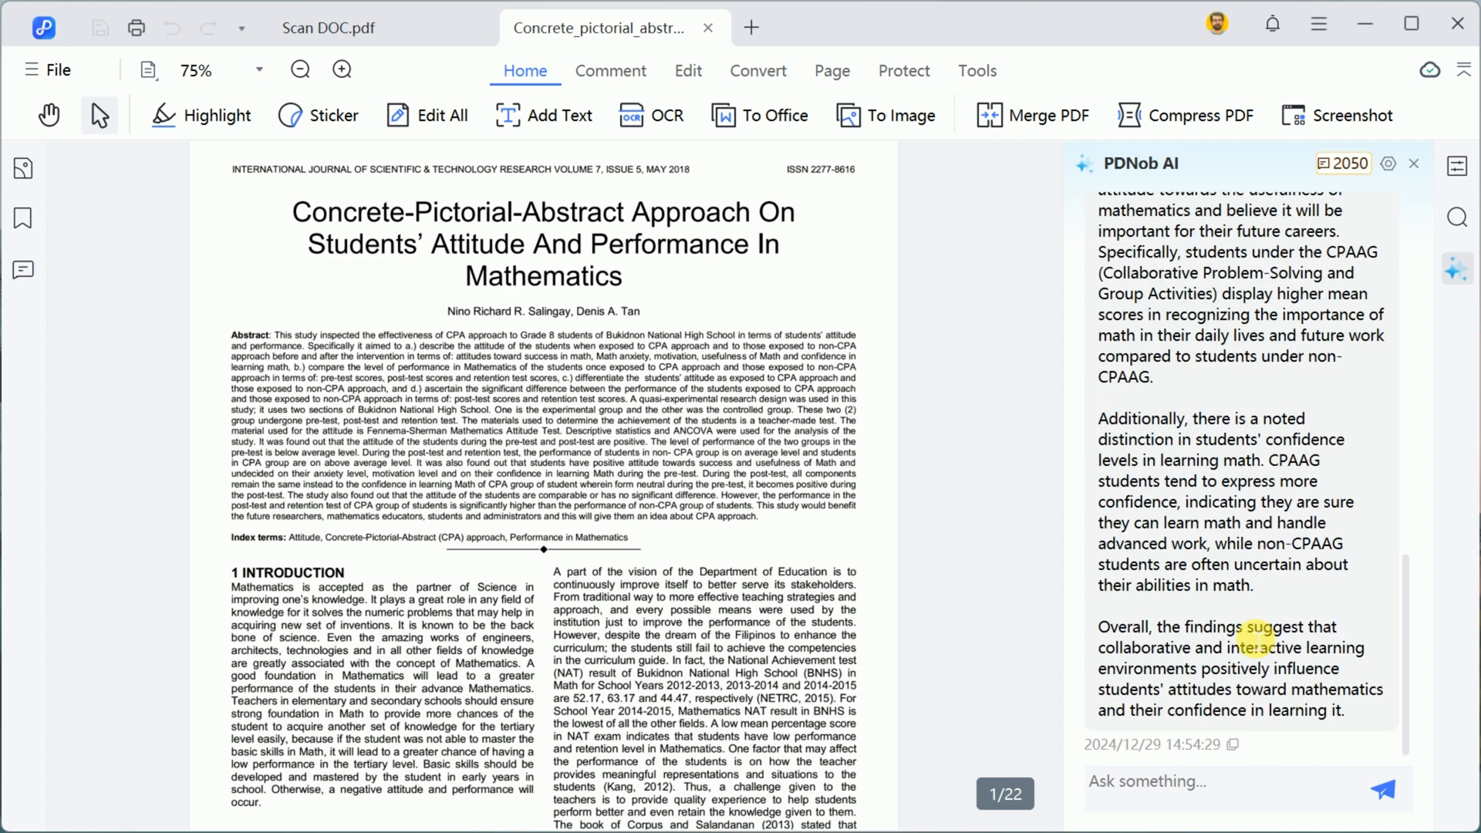
pyautogui.click(42, 28)
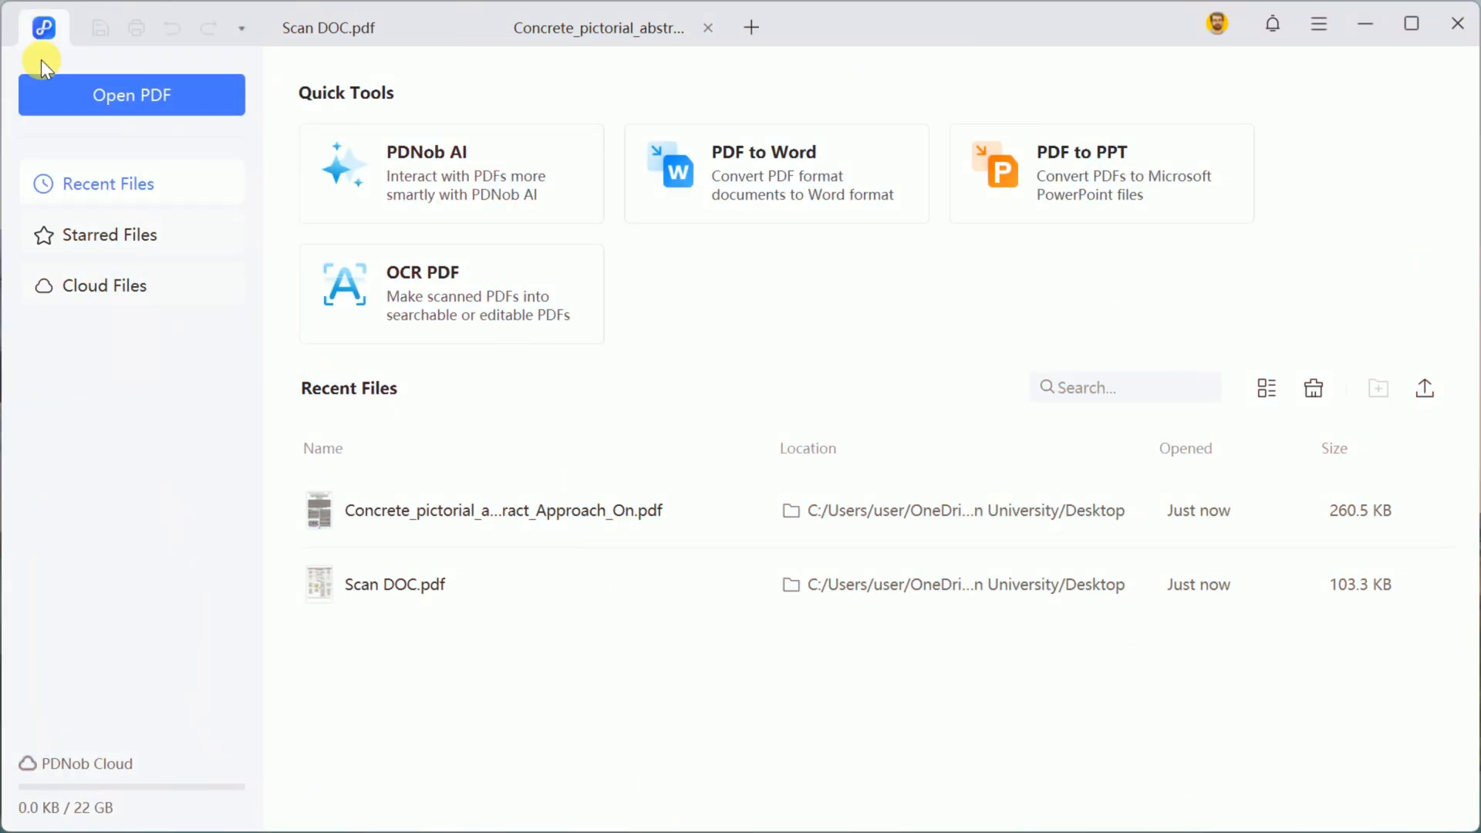
pyautogui.moveTo(595, 337)
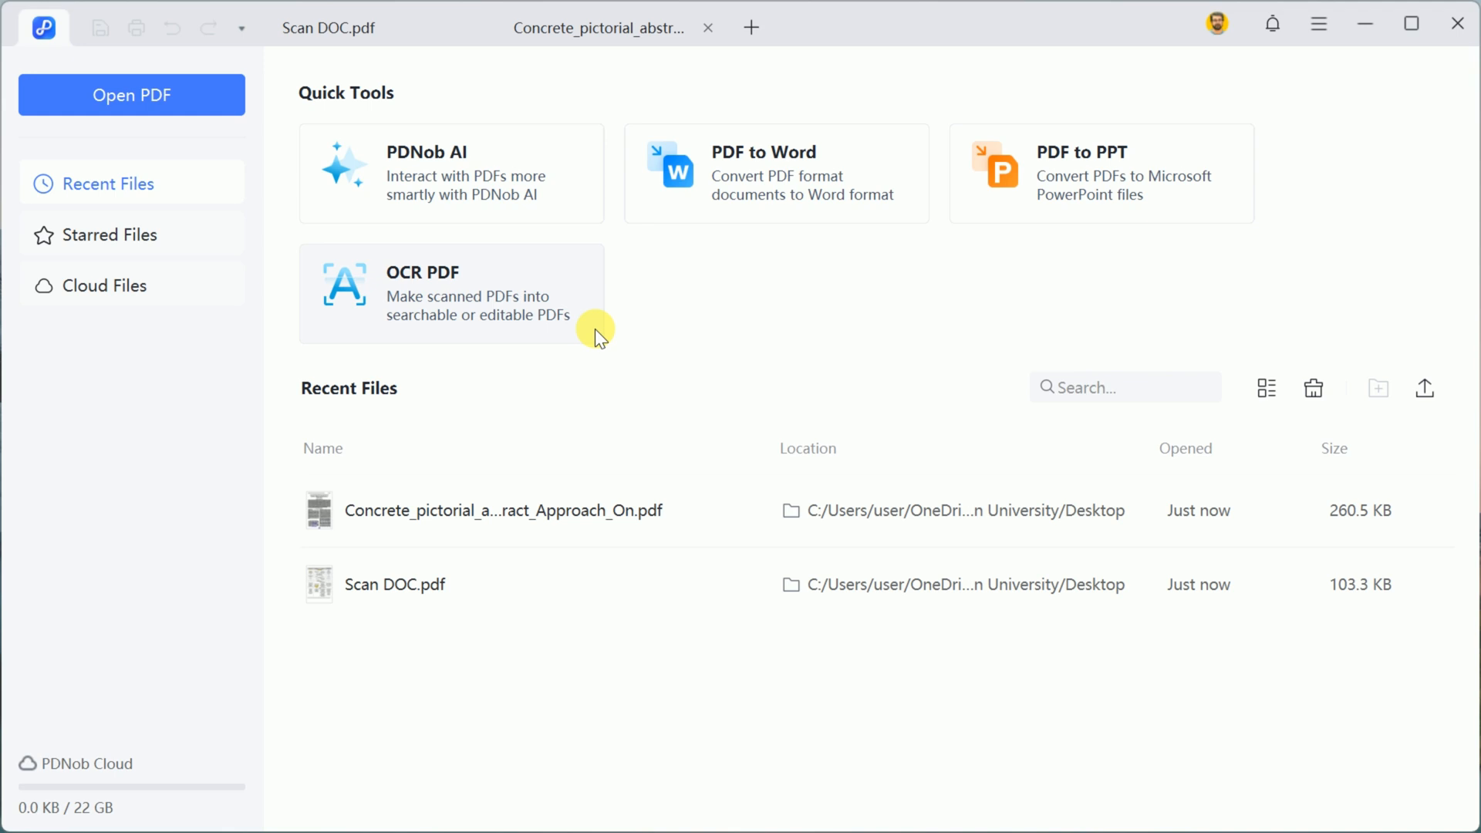
pyautogui.moveTo(515, 321)
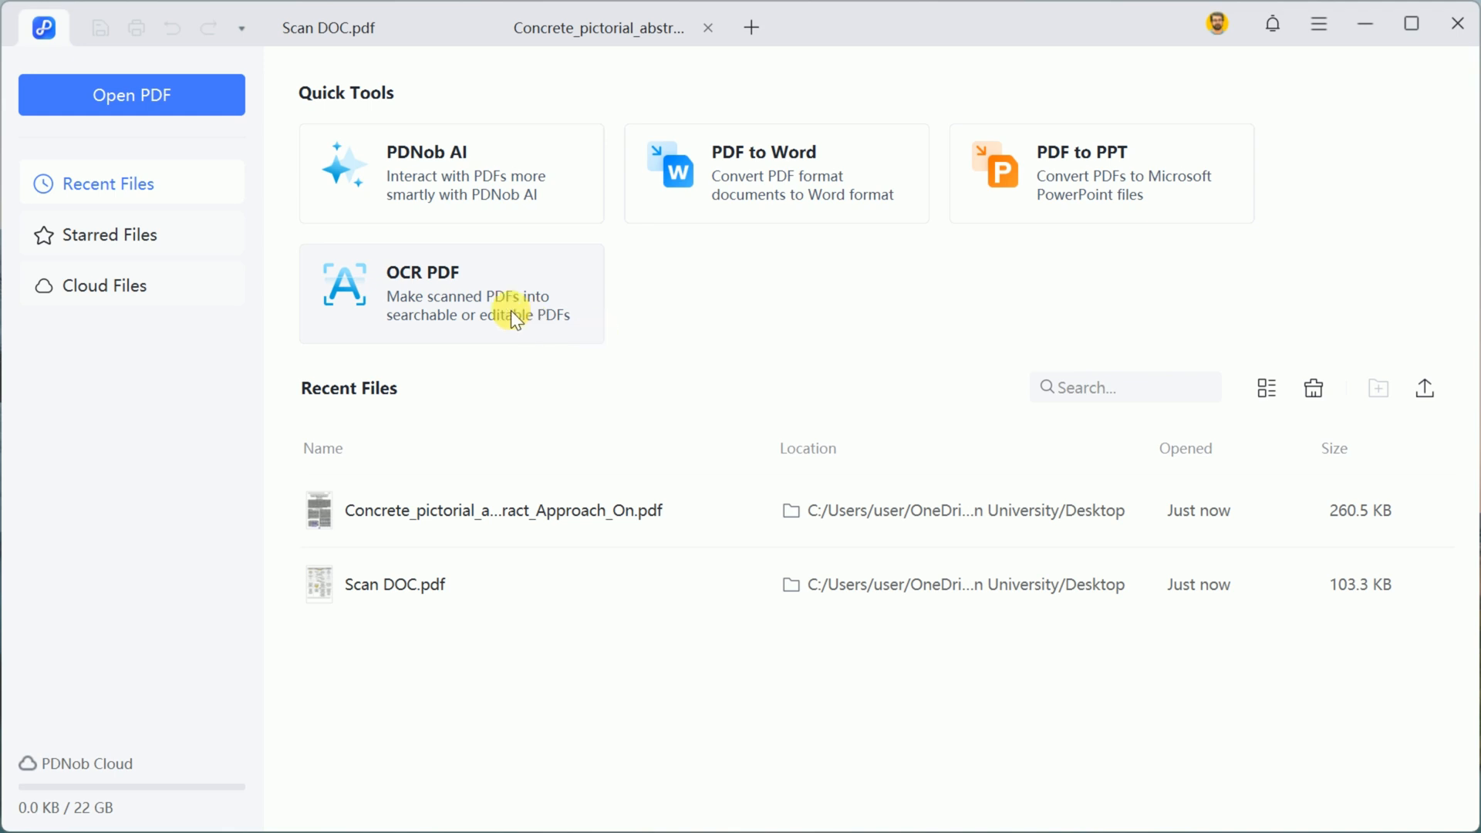
pyautogui.moveTo(576, 340)
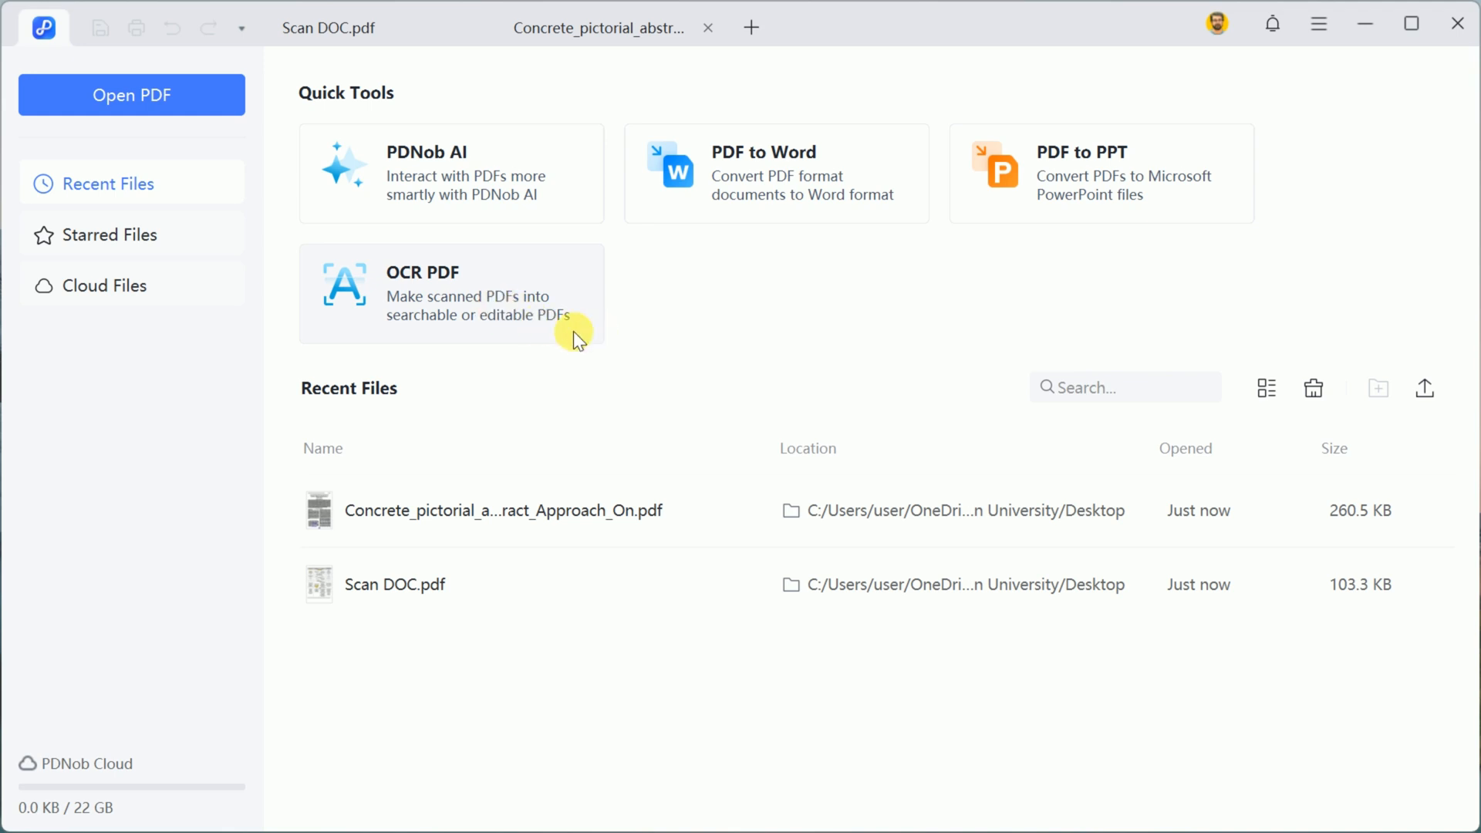
pyautogui.moveTo(844, 256)
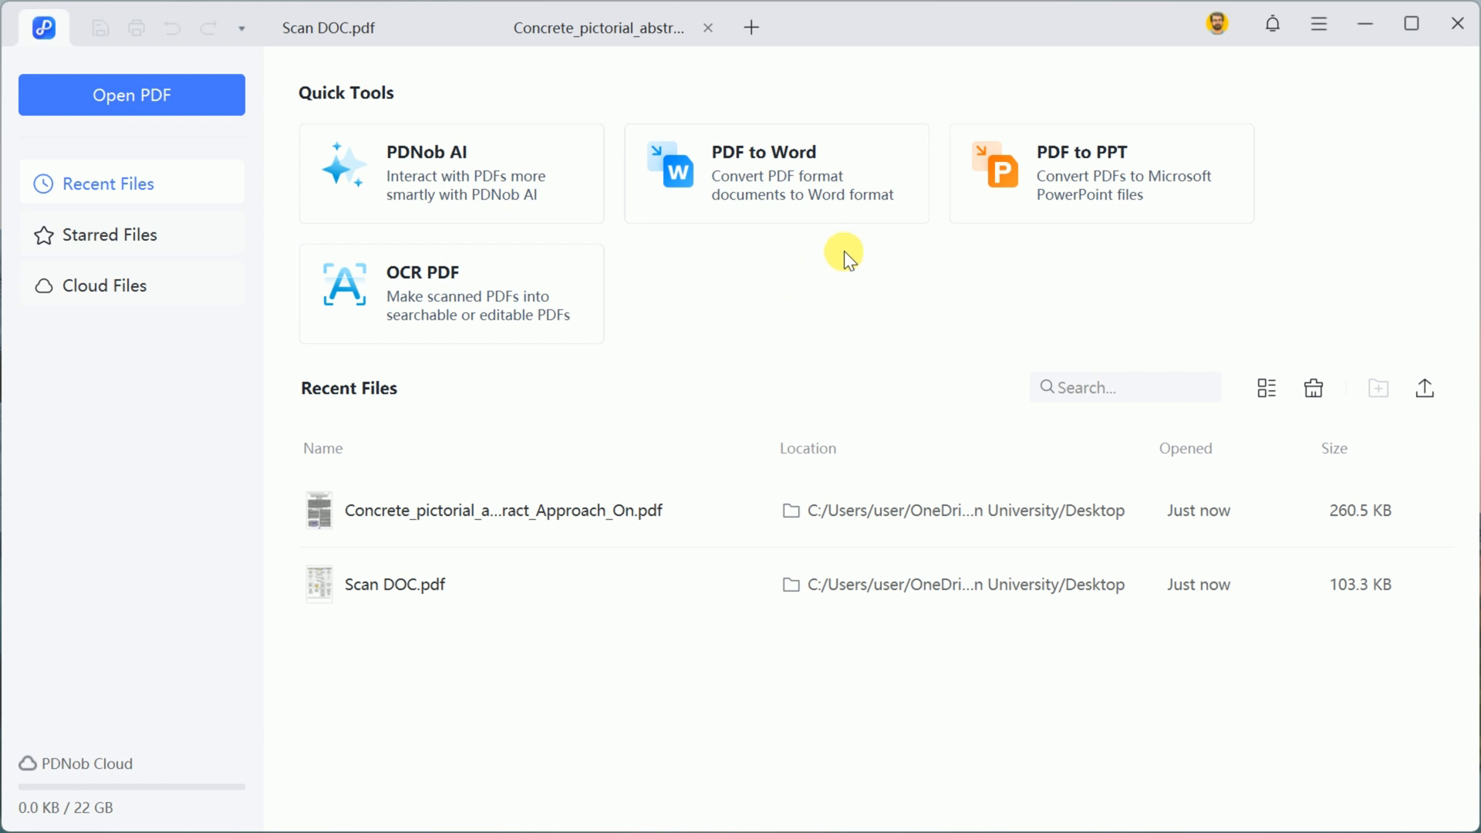
pyautogui.moveTo(1000, 288)
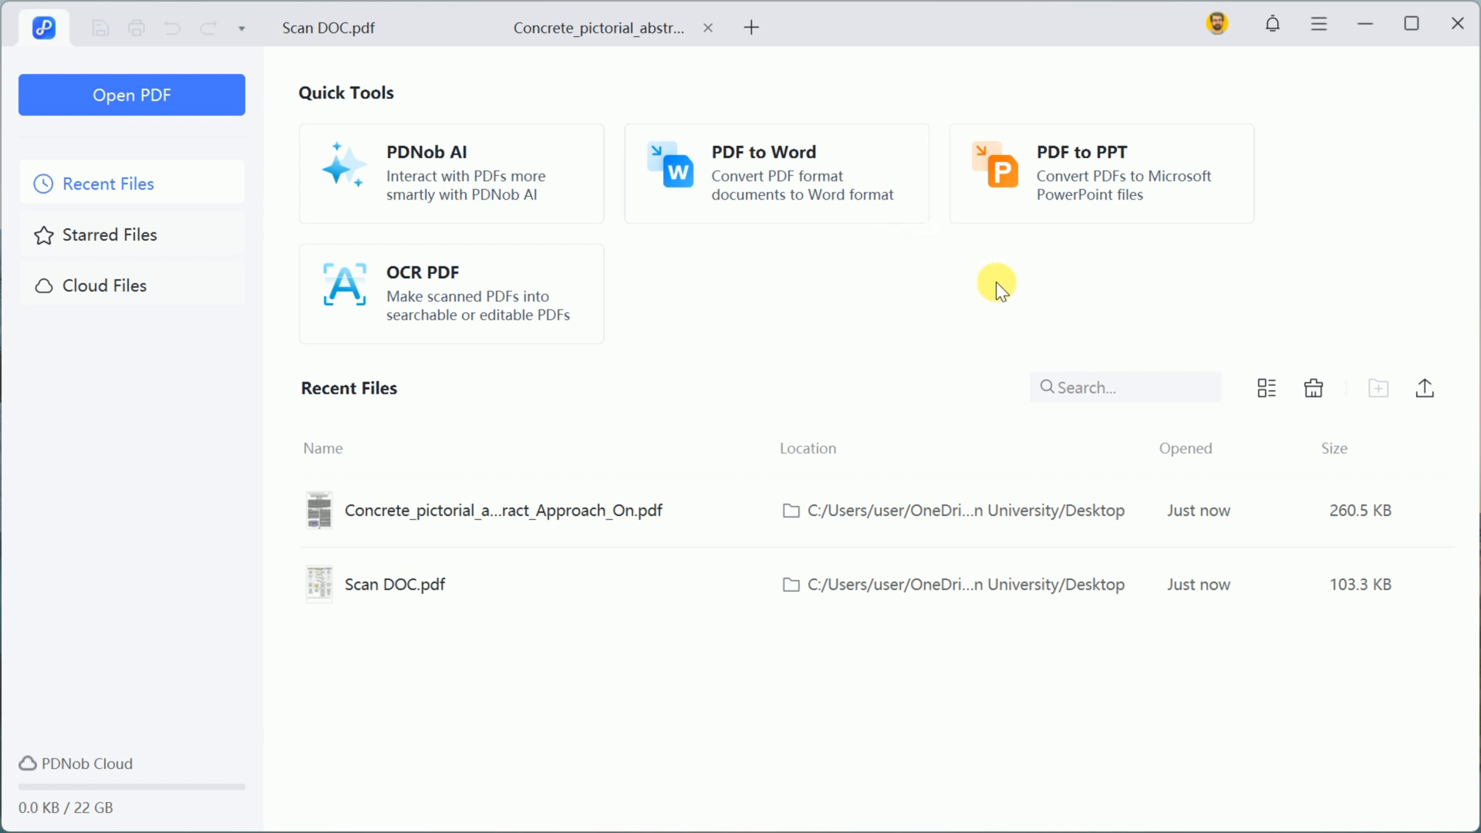